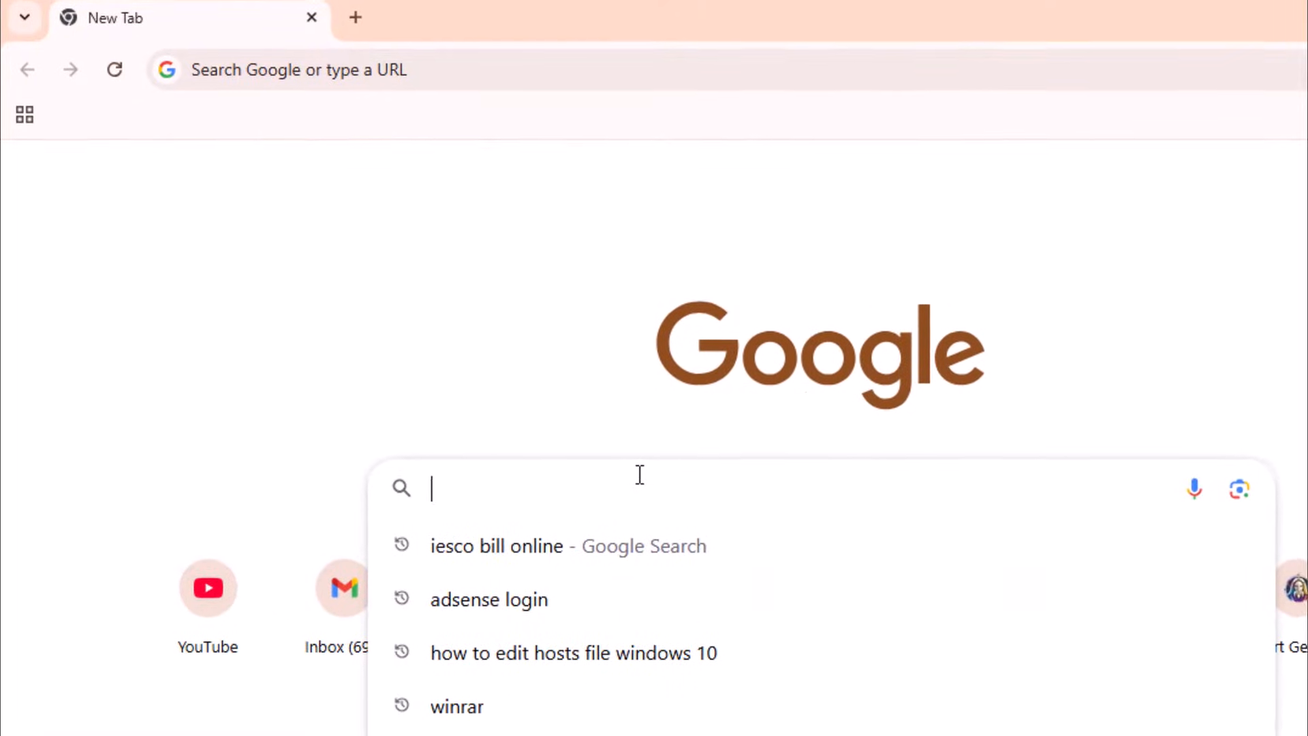
- Search Google for 'miktex' and open the official miktex.org result
text(miktex)
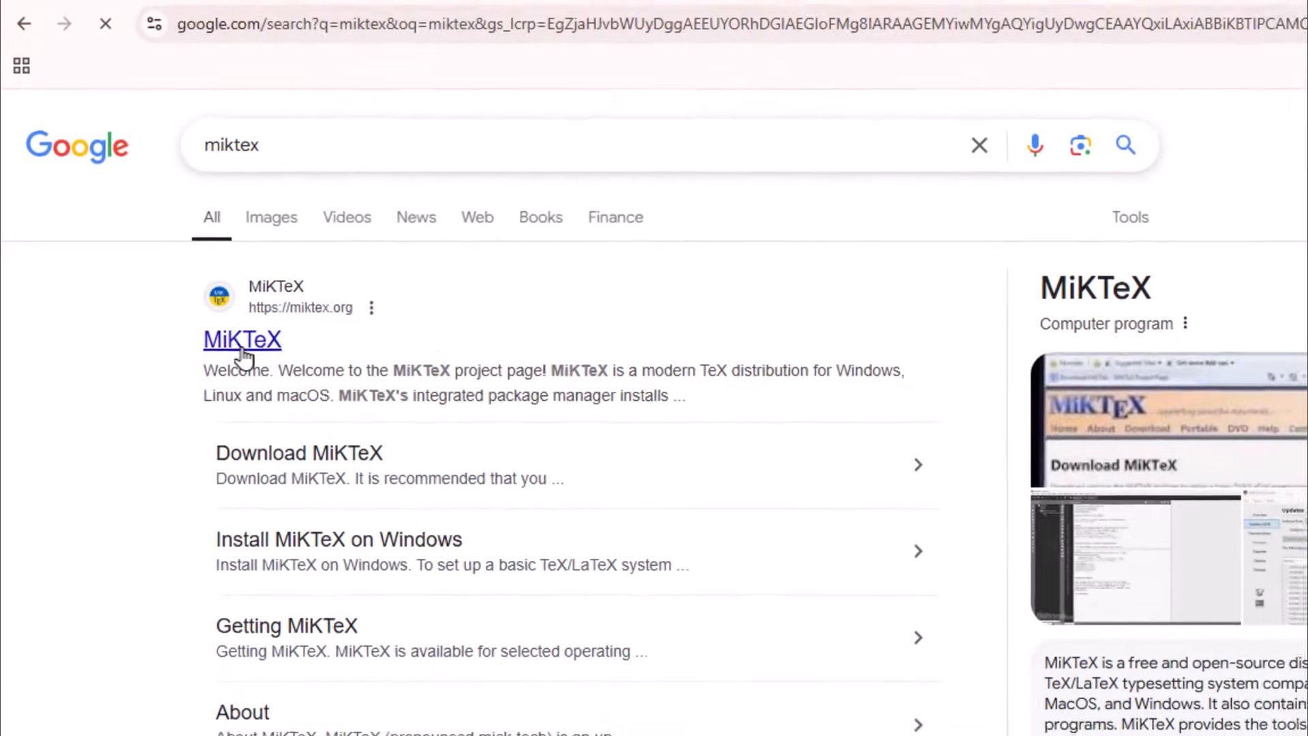
click(242, 339)
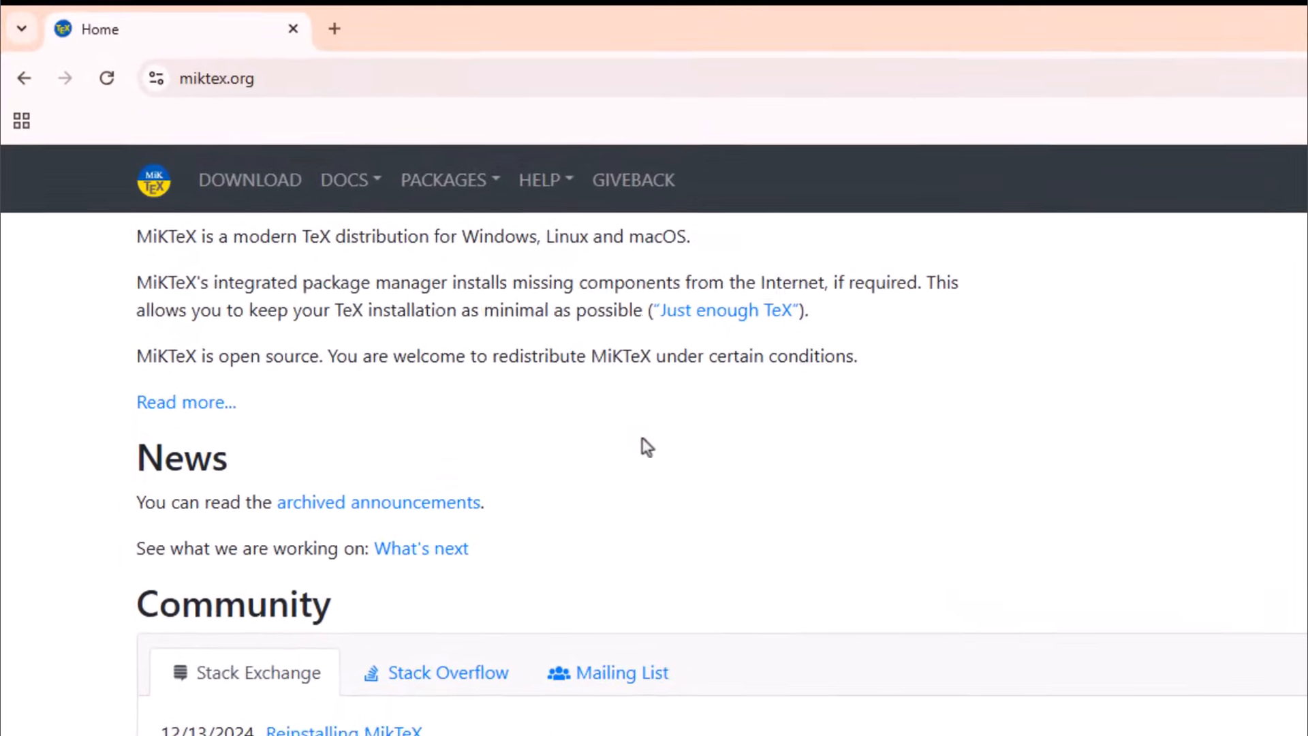
- Go to the MiKTeX download page and download the basic-miktex-24.1-x64 Windows installer
scroll(down, 3)
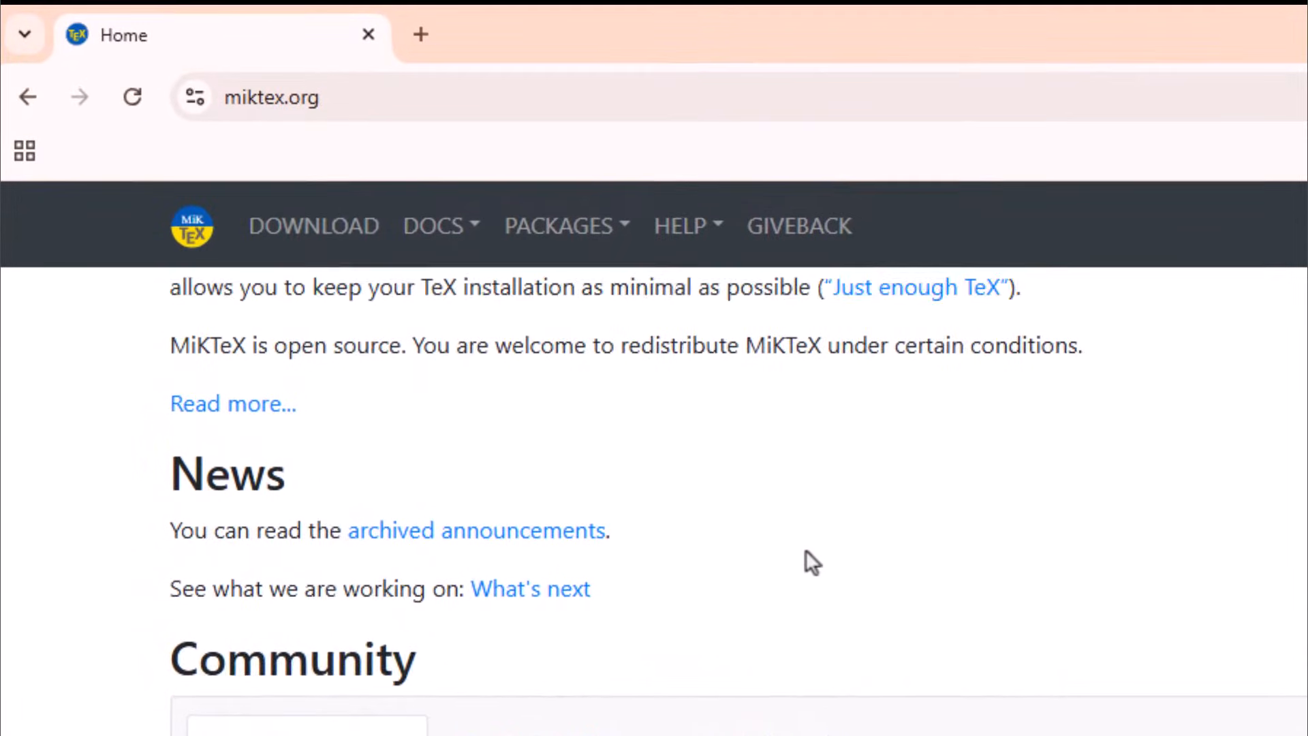
click(313, 226)
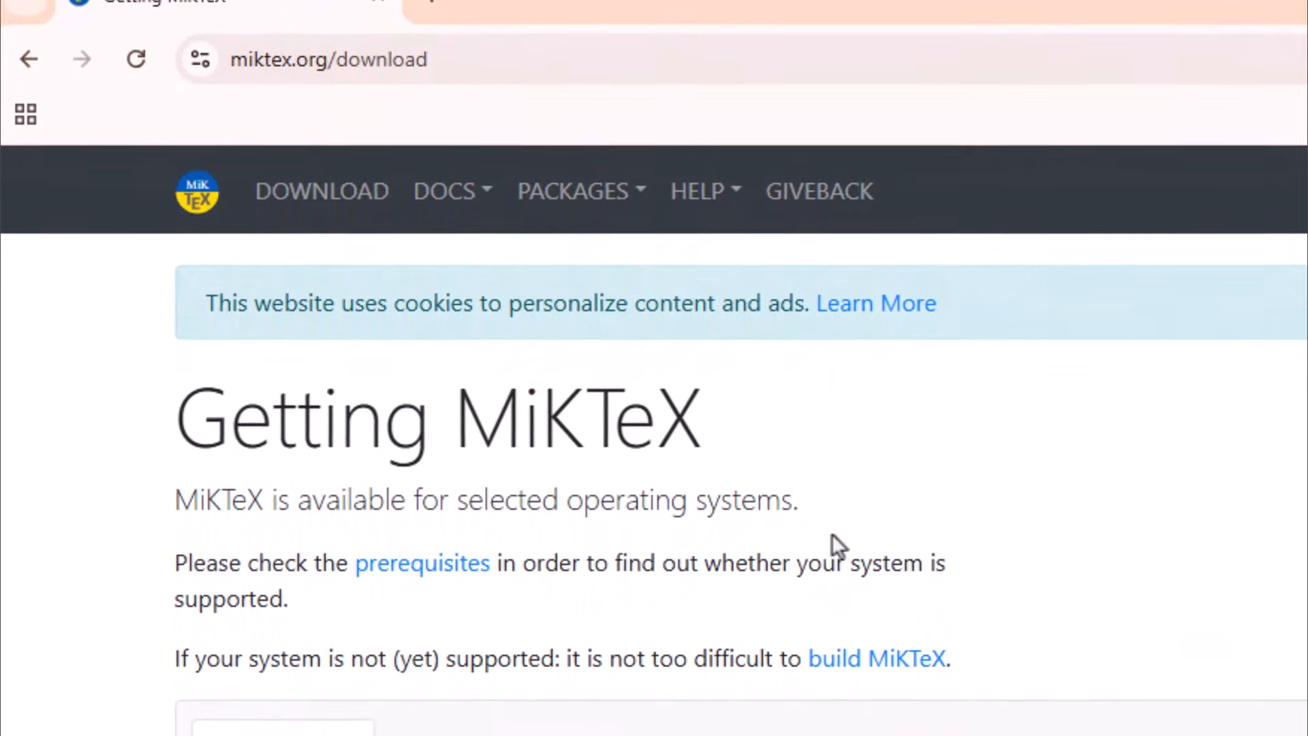
scroll(down, 3)
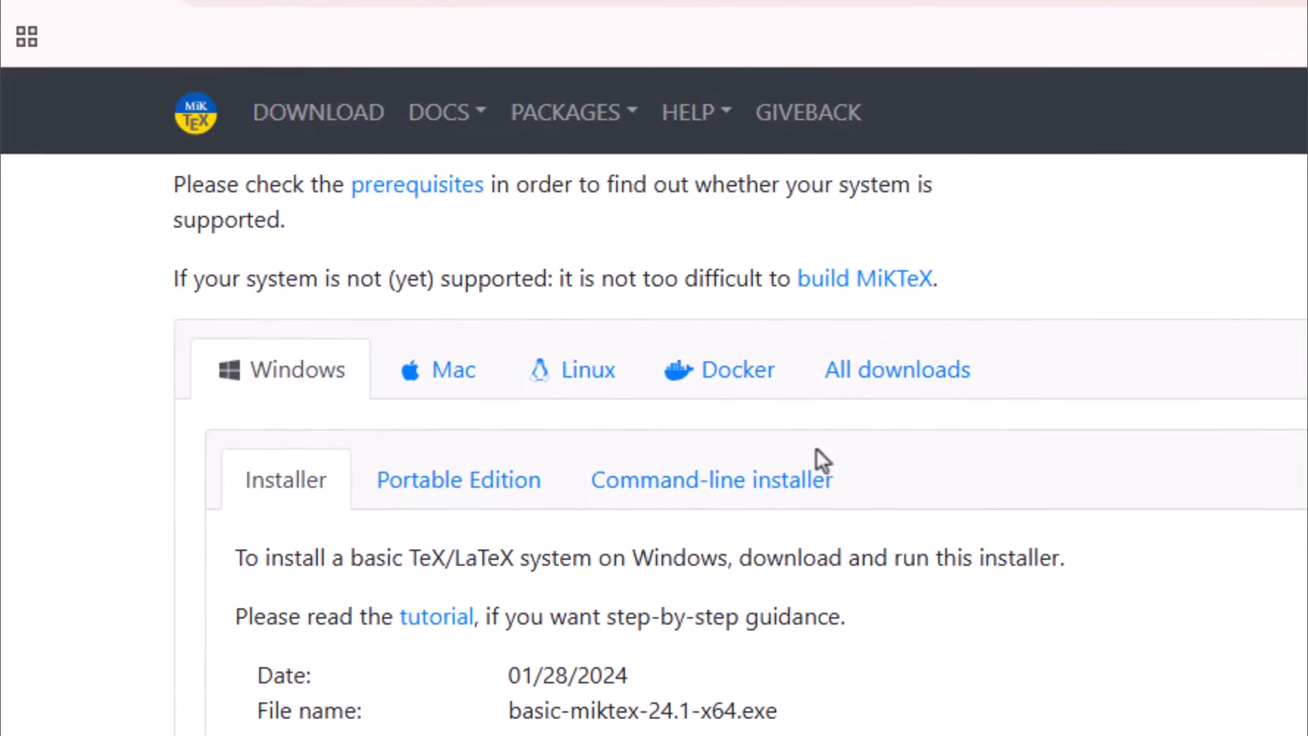
scroll(down, 3)
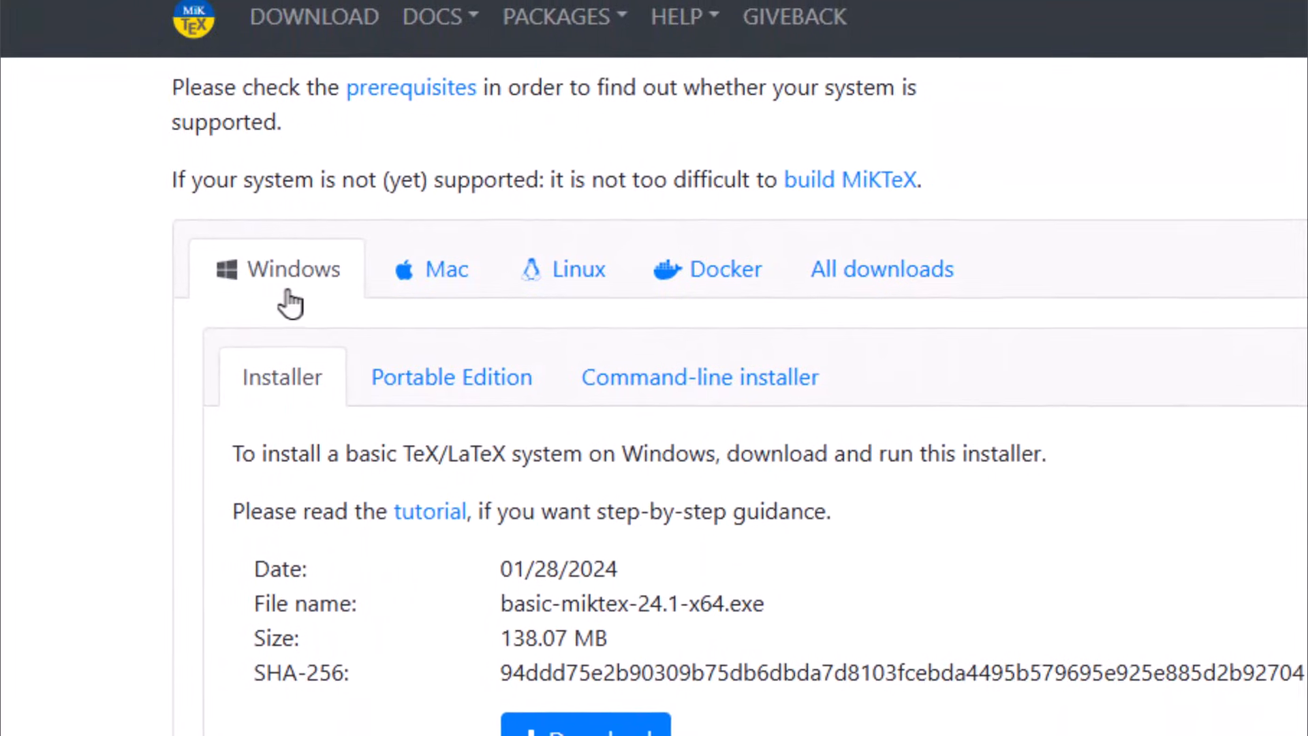
scroll(down, 3)
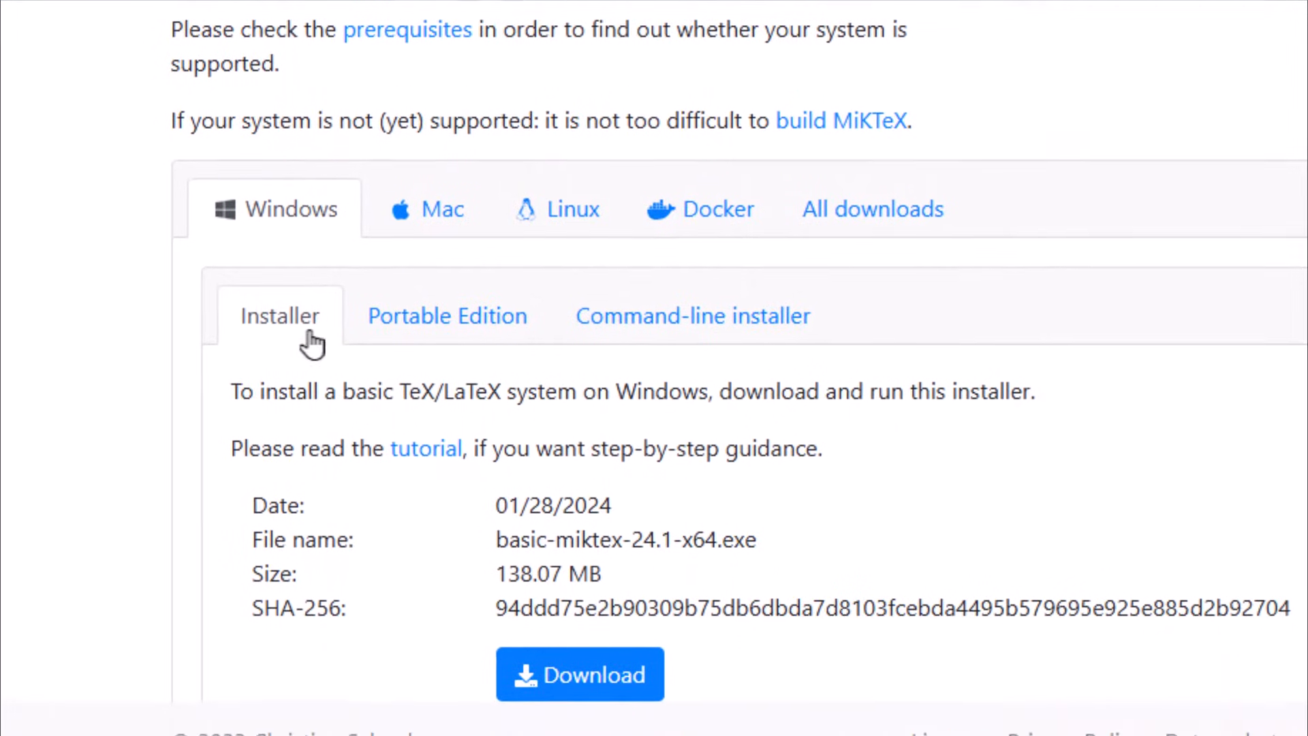
scroll(down, 3)
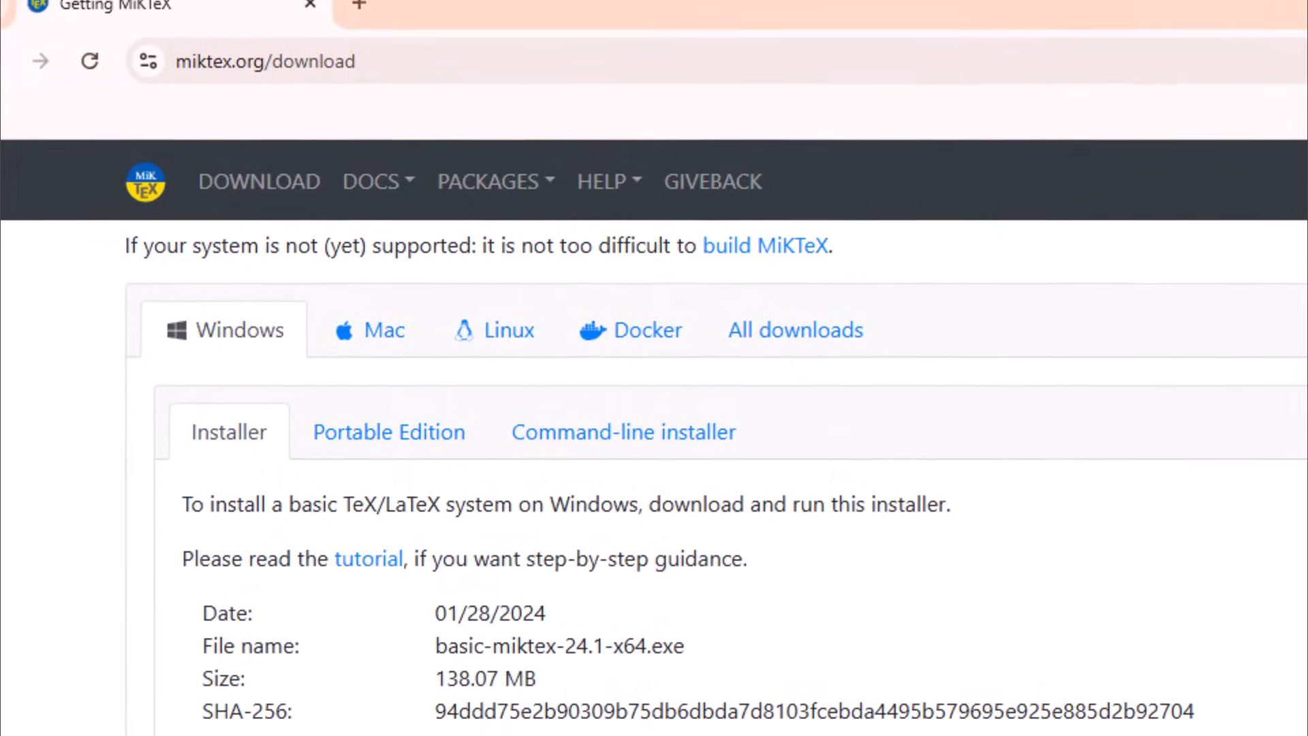
click(1153, 60)
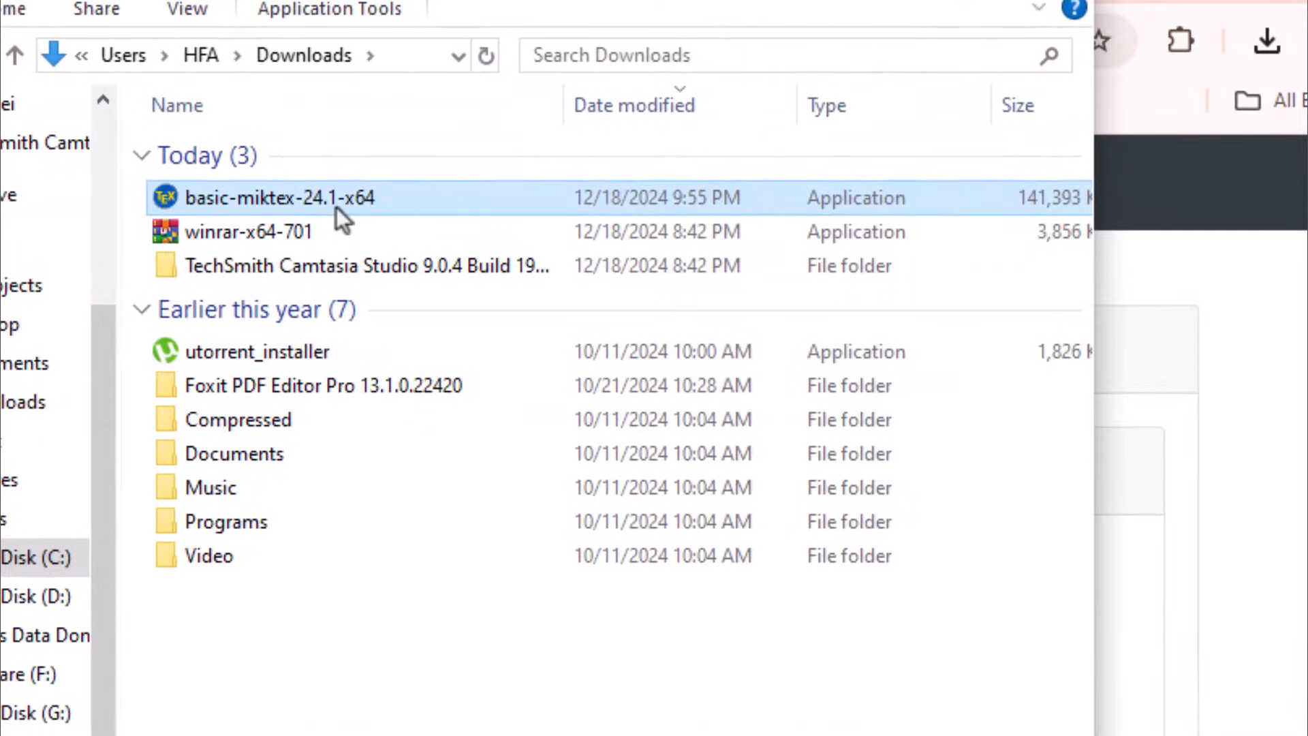
mouse_move(316, 220)
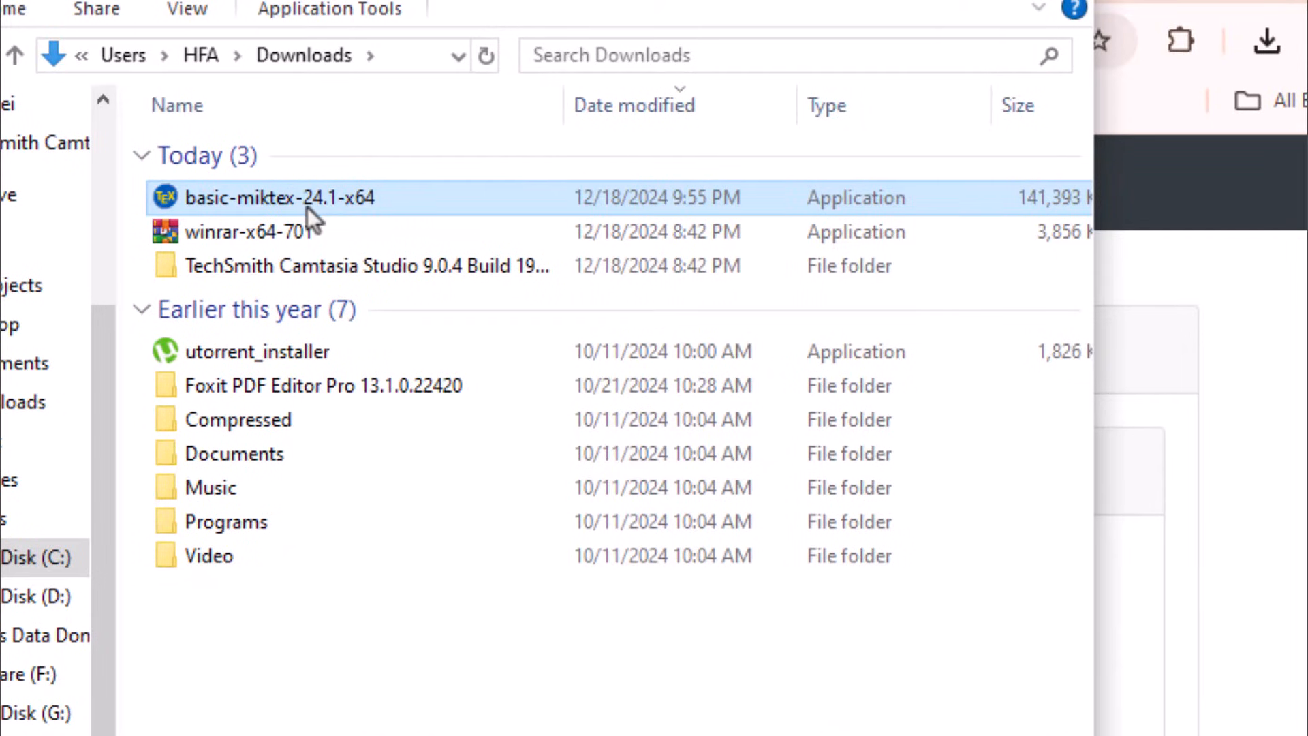
mouse_move(501, 556)
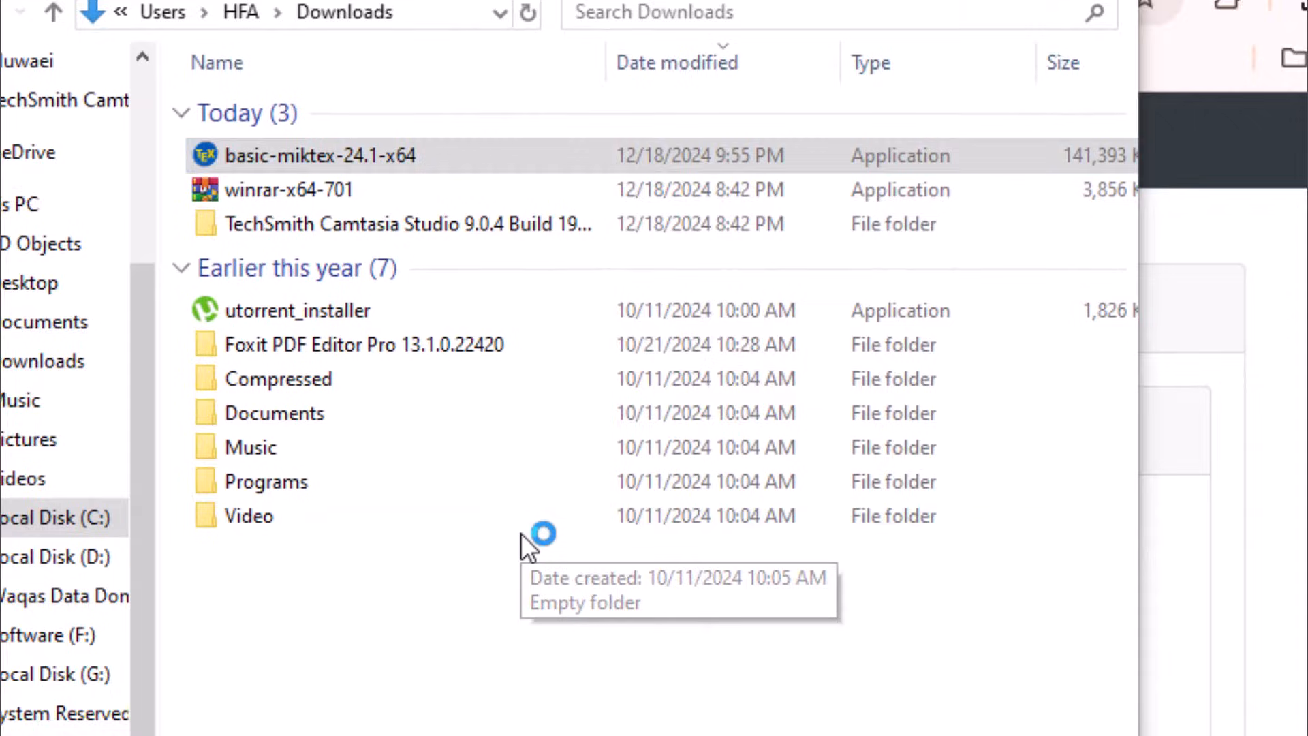
- Launch the MiKTeX installer, accept the copying conditions, and keep the current-user install scope
double_click(321, 156)
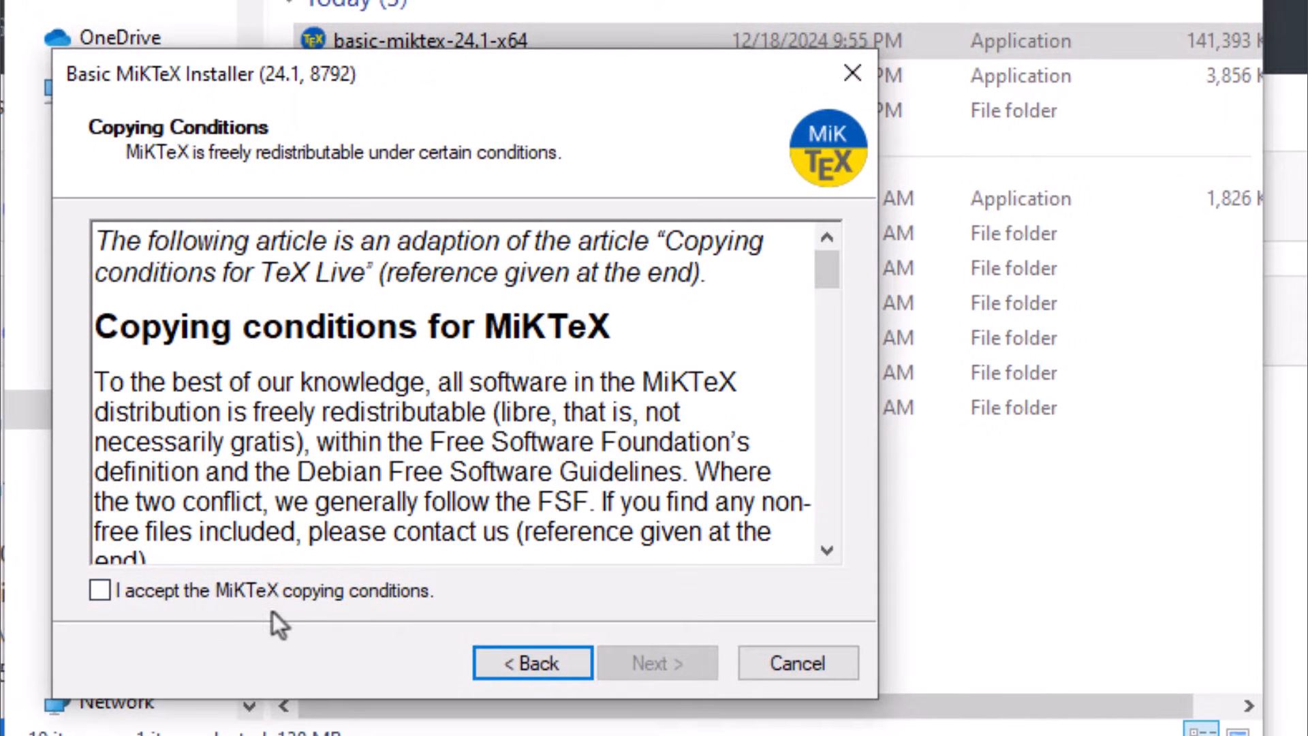
click(100, 590)
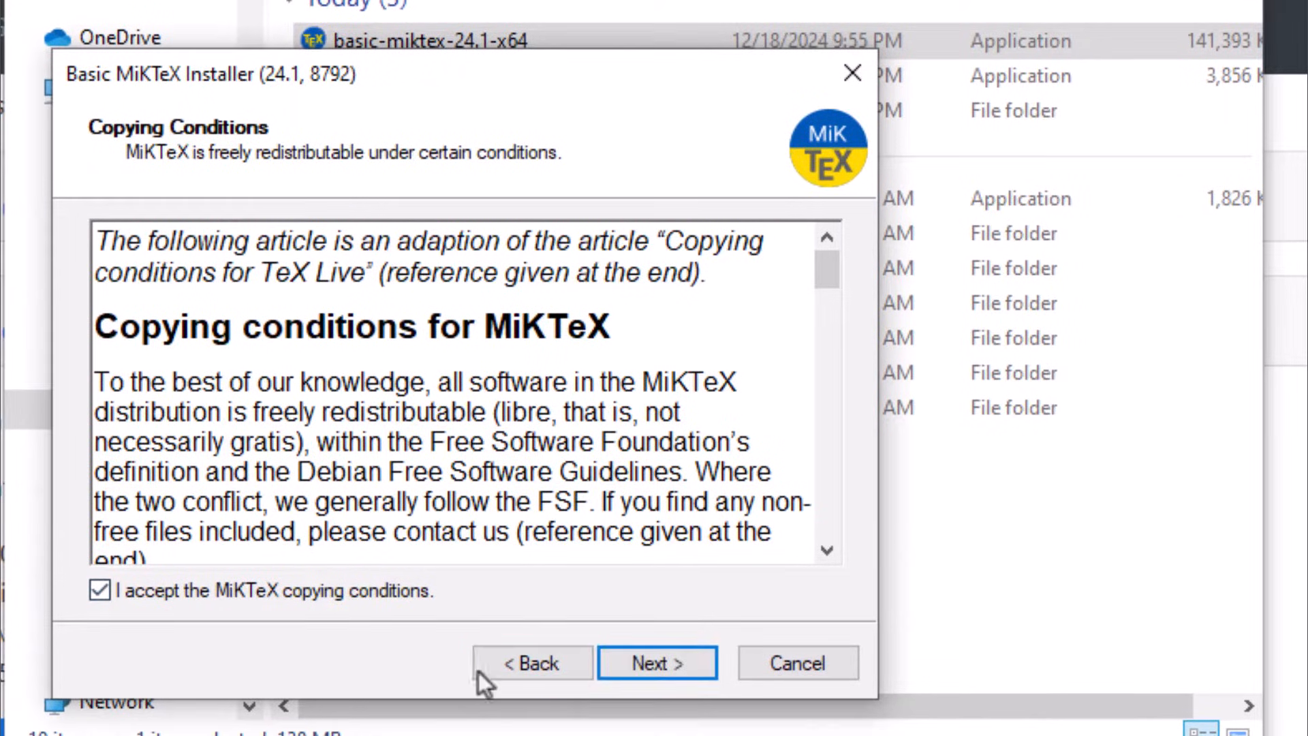
click(657, 662)
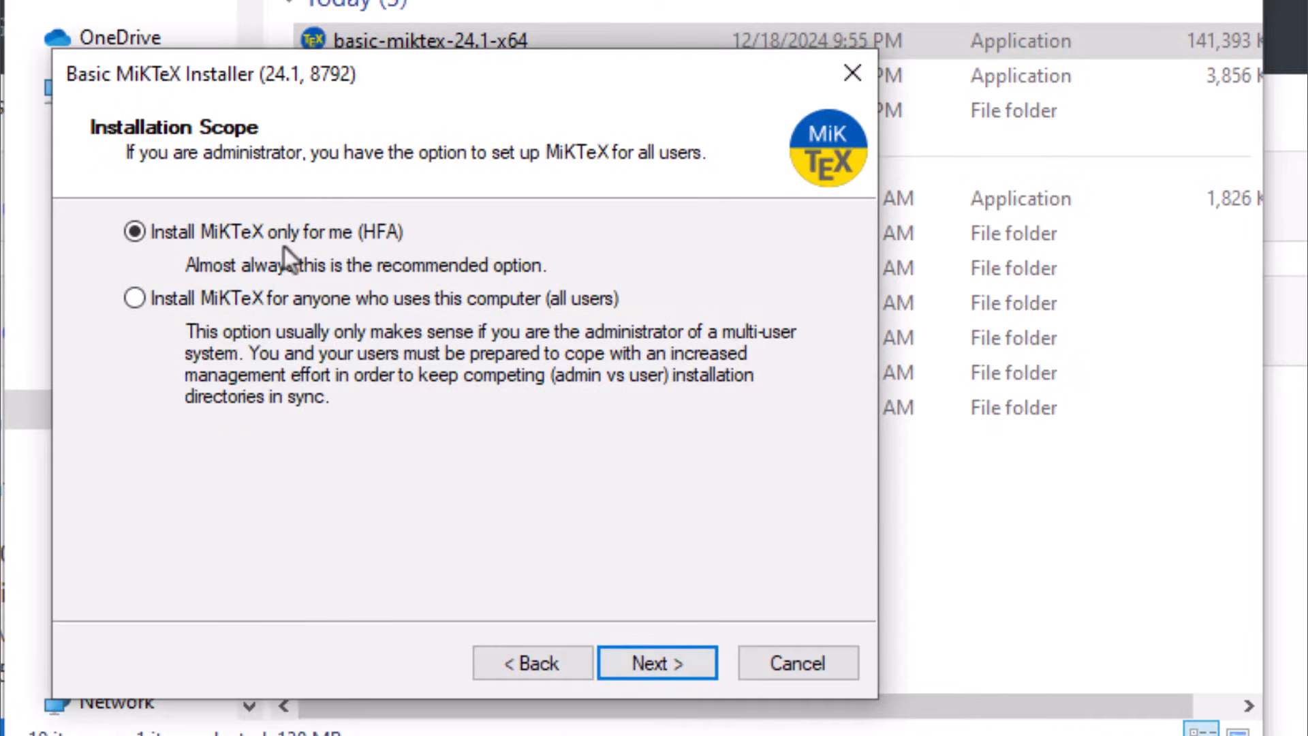
mouse_move(488, 330)
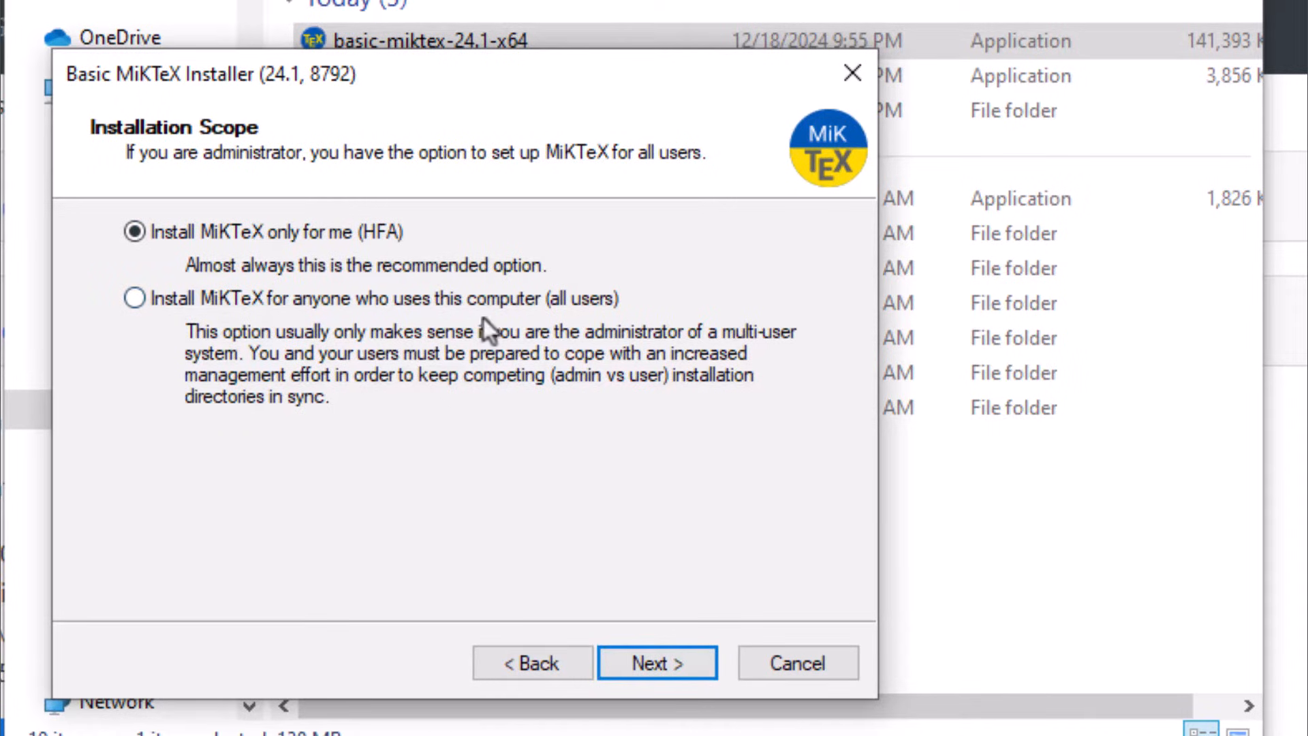
mouse_move(576, 567)
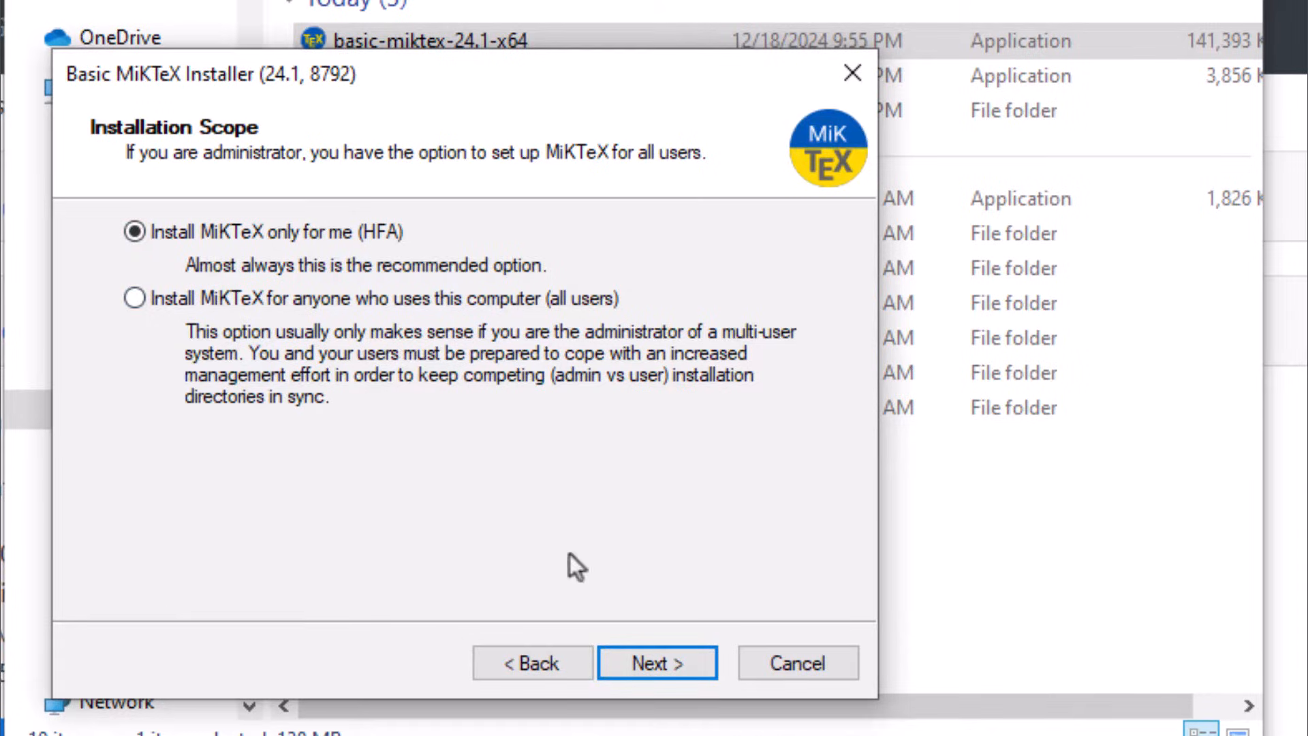
click(657, 663)
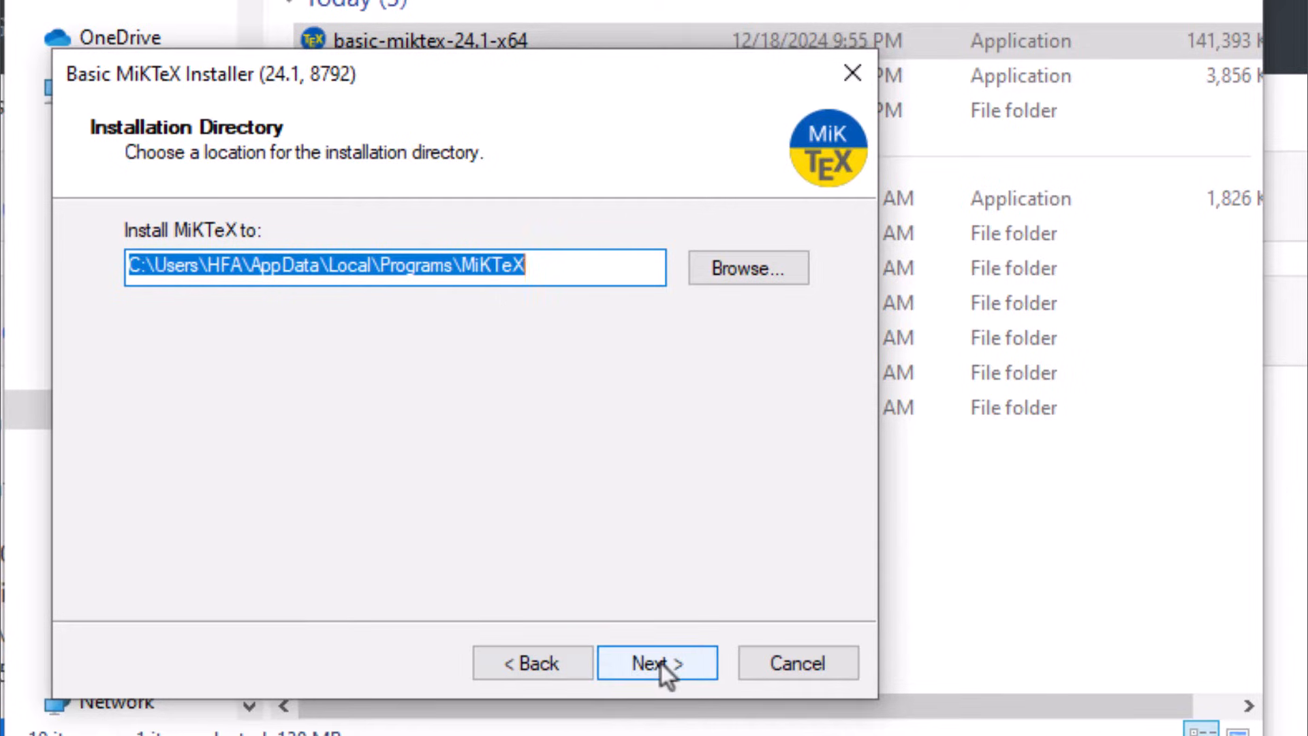
- Keep the default folder and set 'Install missing packages on-the-fly' to Yes
click(657, 662)
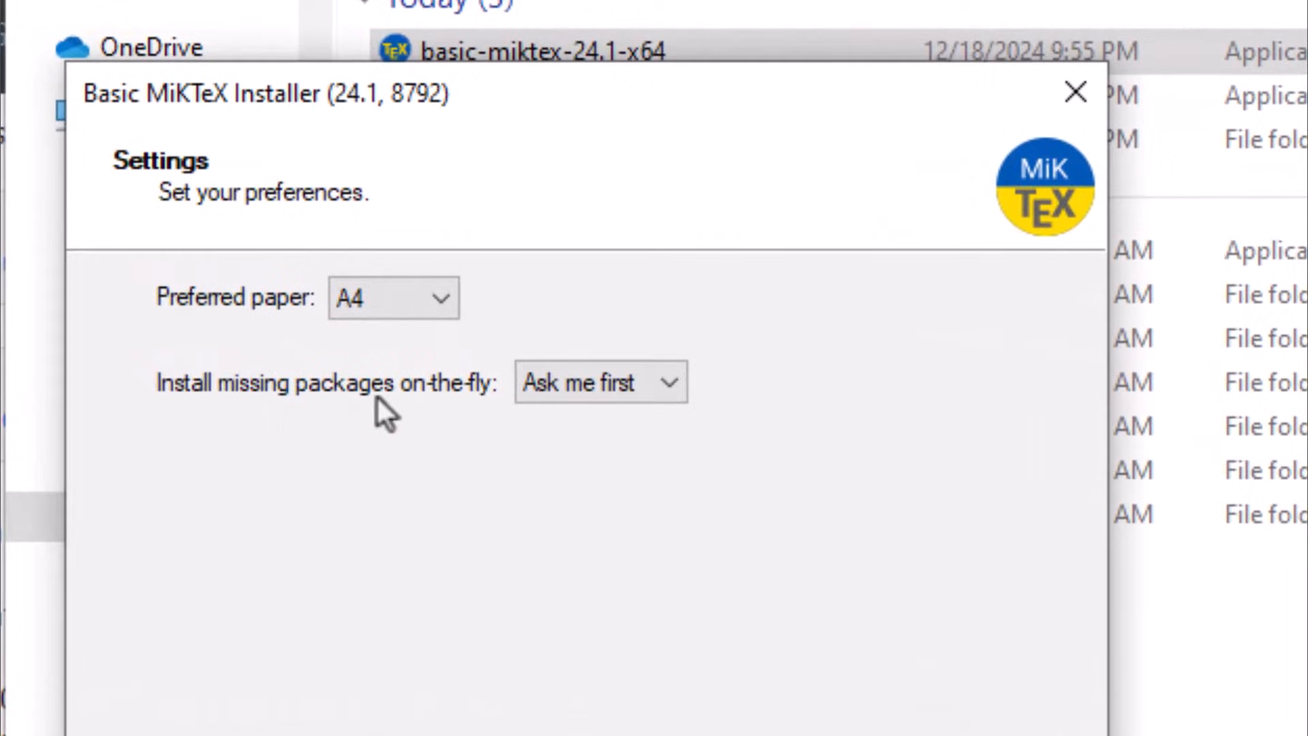
click(599, 383)
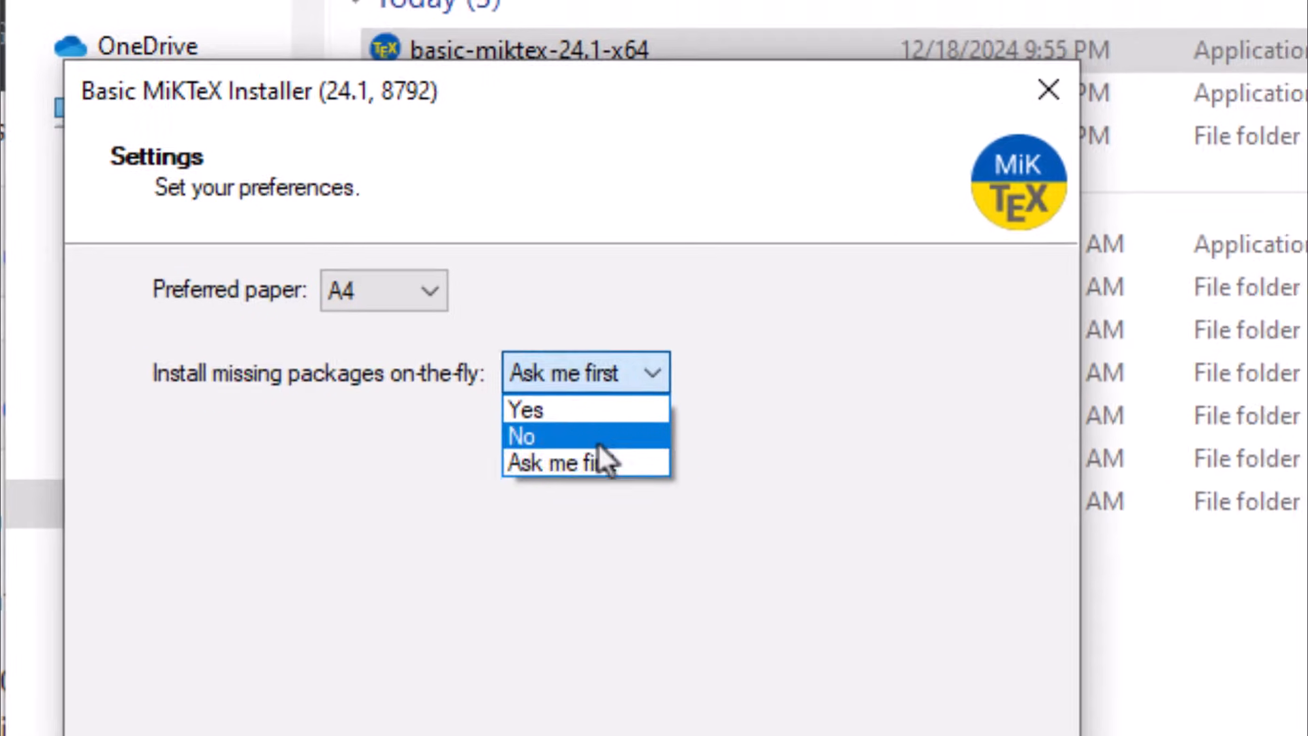
click(524, 409)
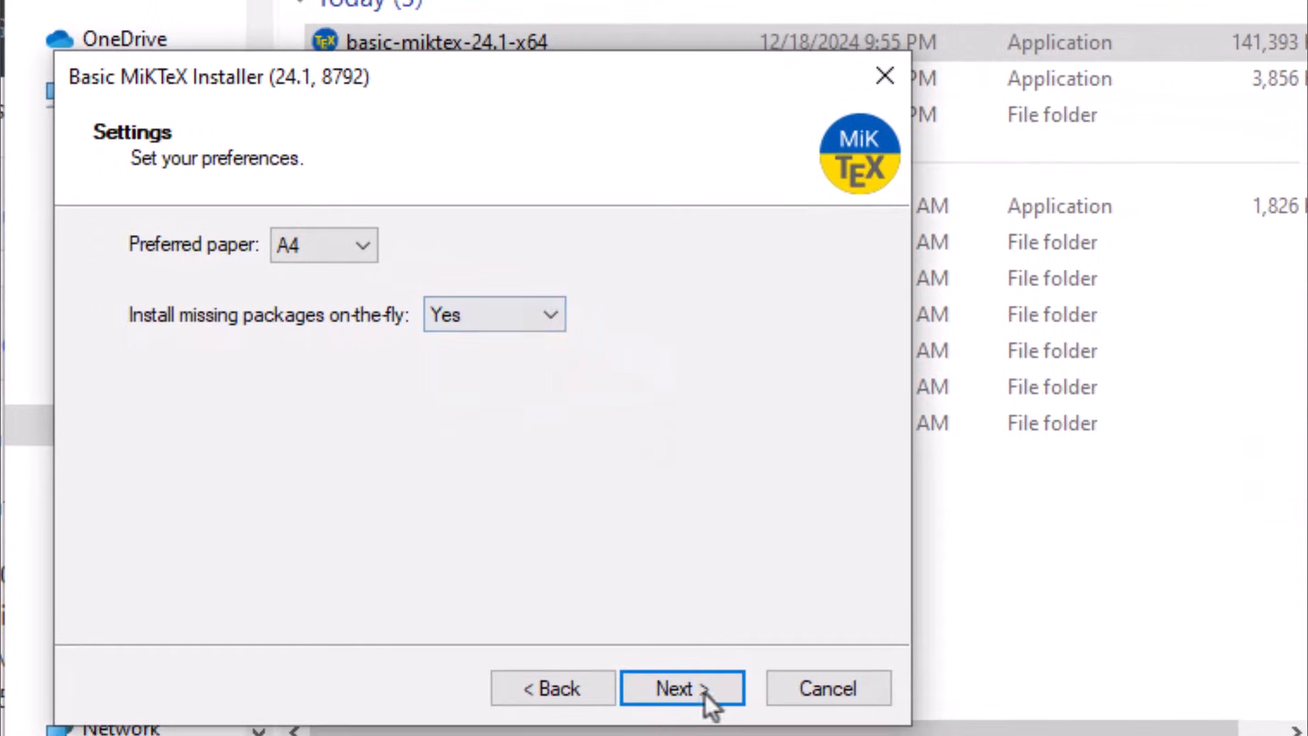
click(681, 688)
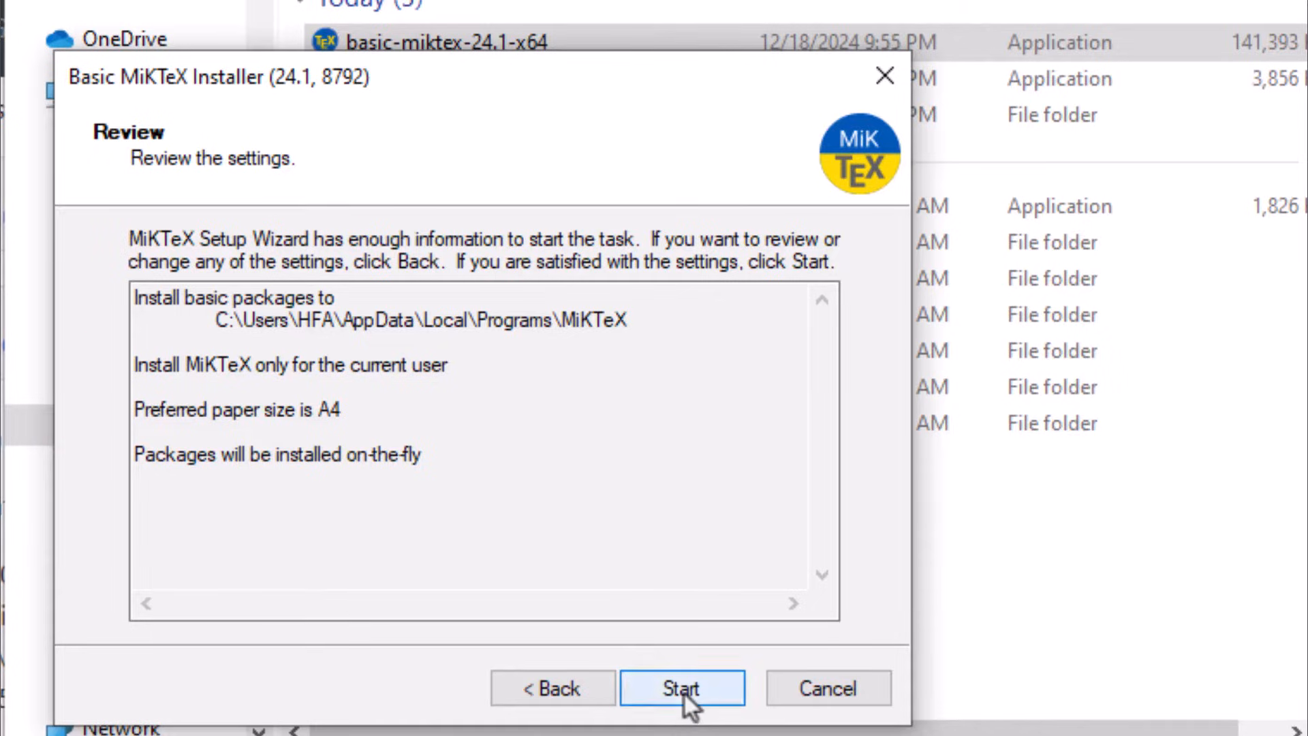
- Run the MiKTeX package installation and advance once it completes
click(681, 688)
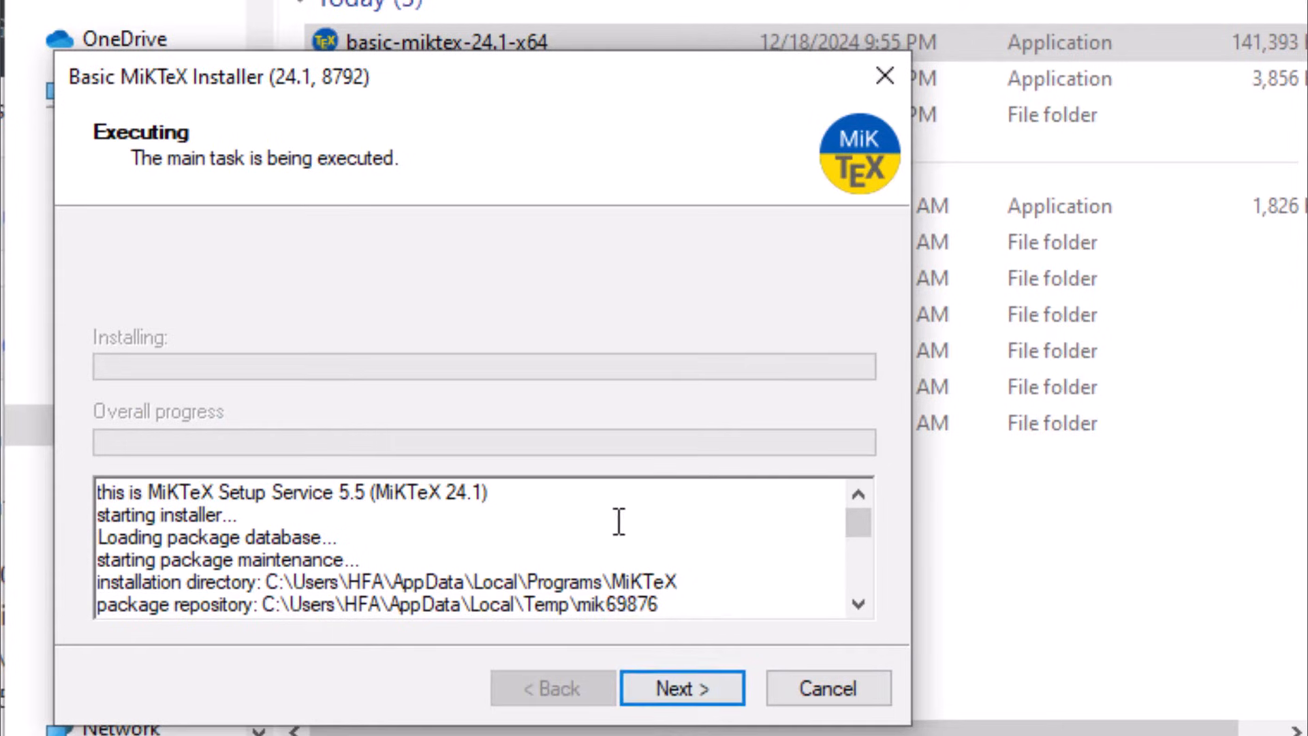
click(682, 687)
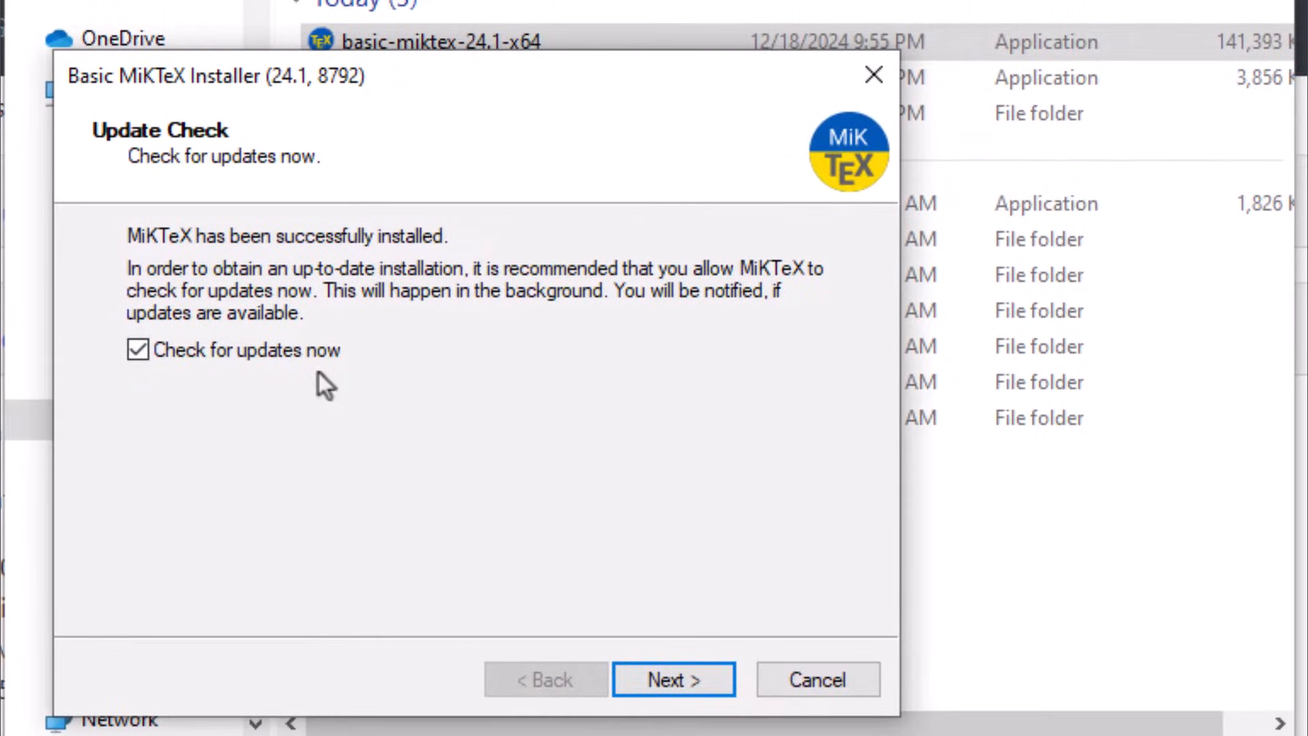
- Skip past the update check, dismiss the update warning, and close the MiKTeX wizard
click(674, 679)
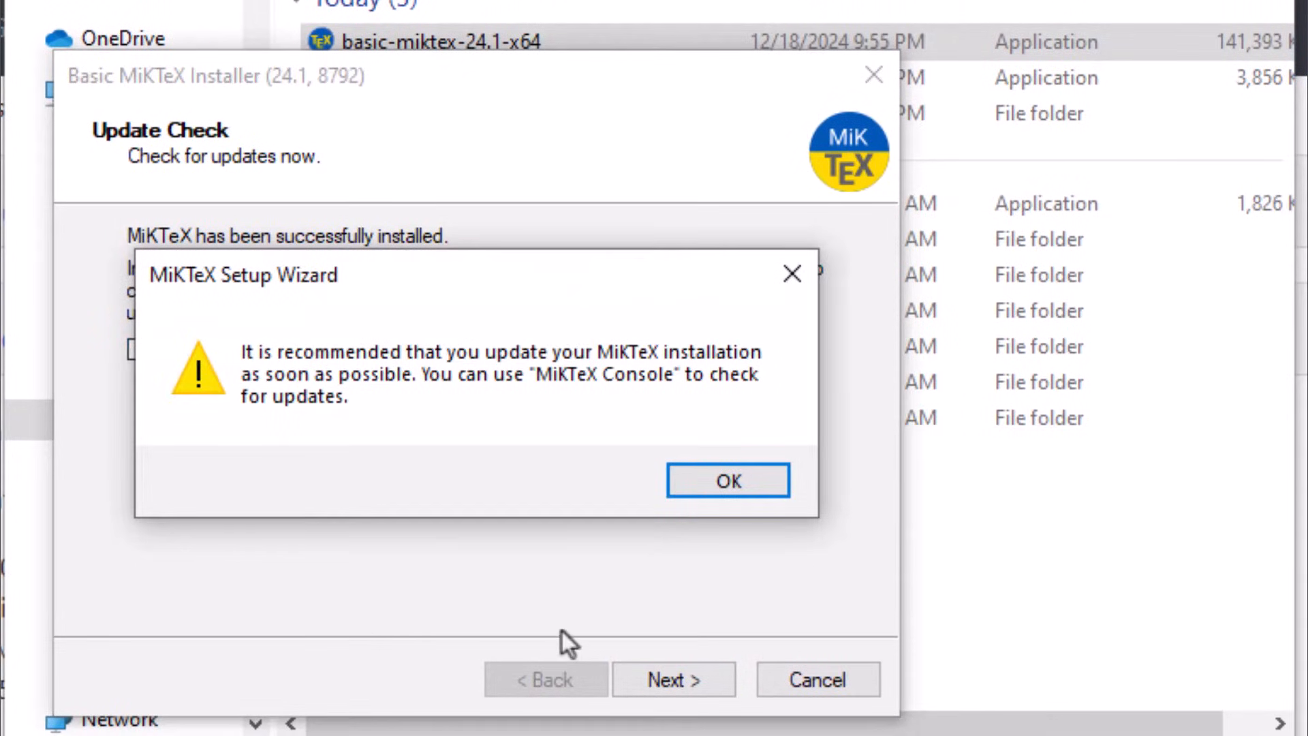
mouse_move(704, 403)
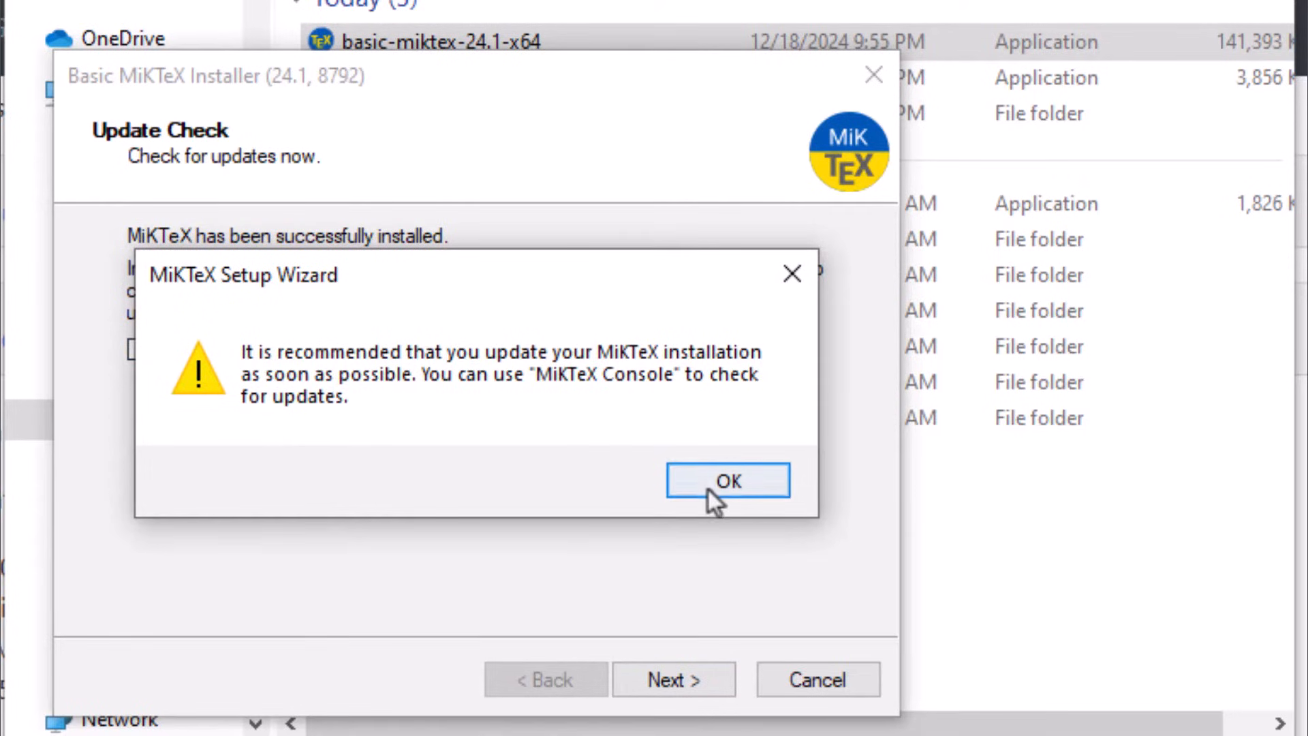
click(728, 480)
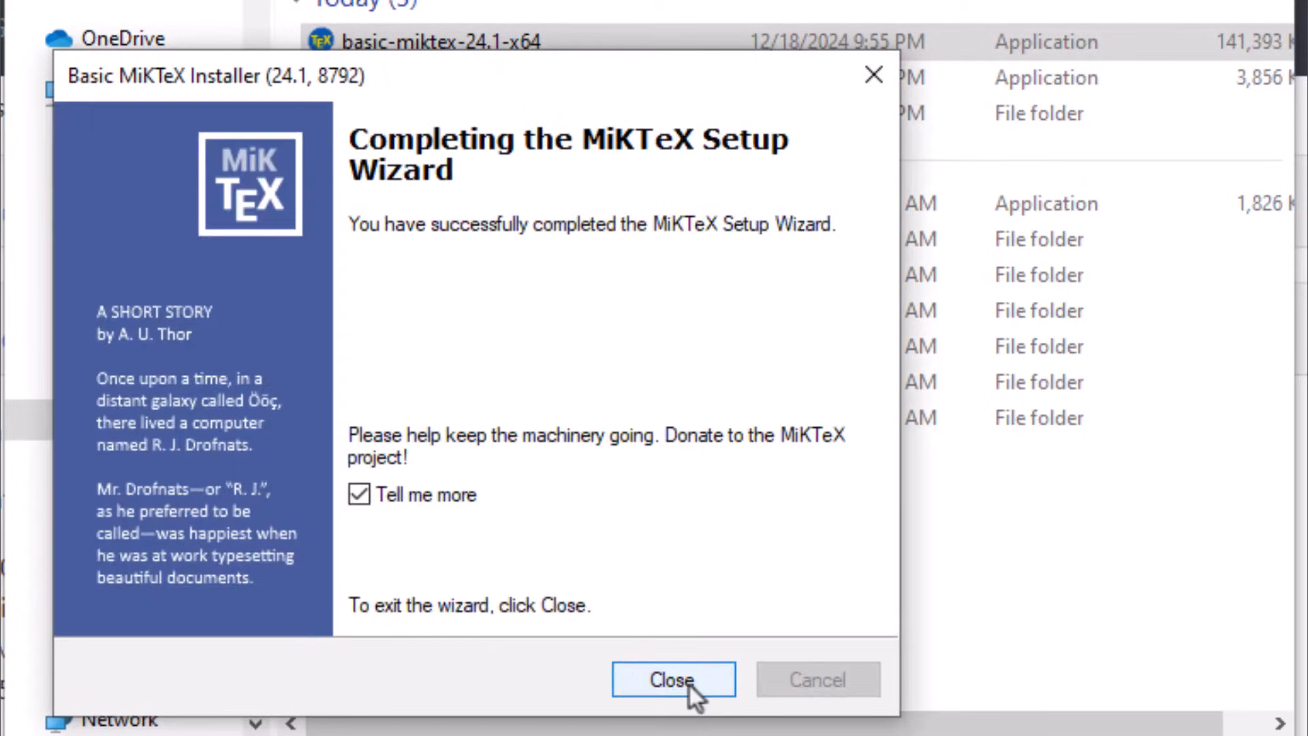
mouse_move(438, 323)
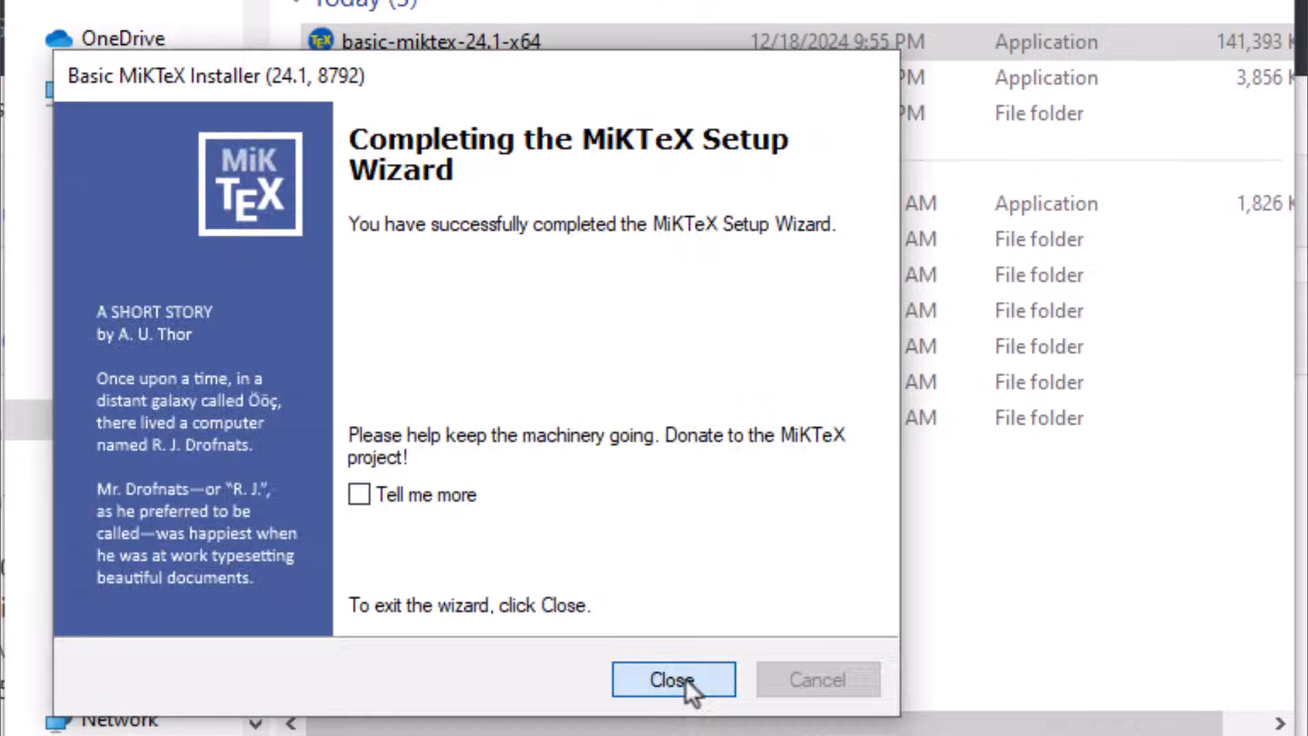
click(672, 680)
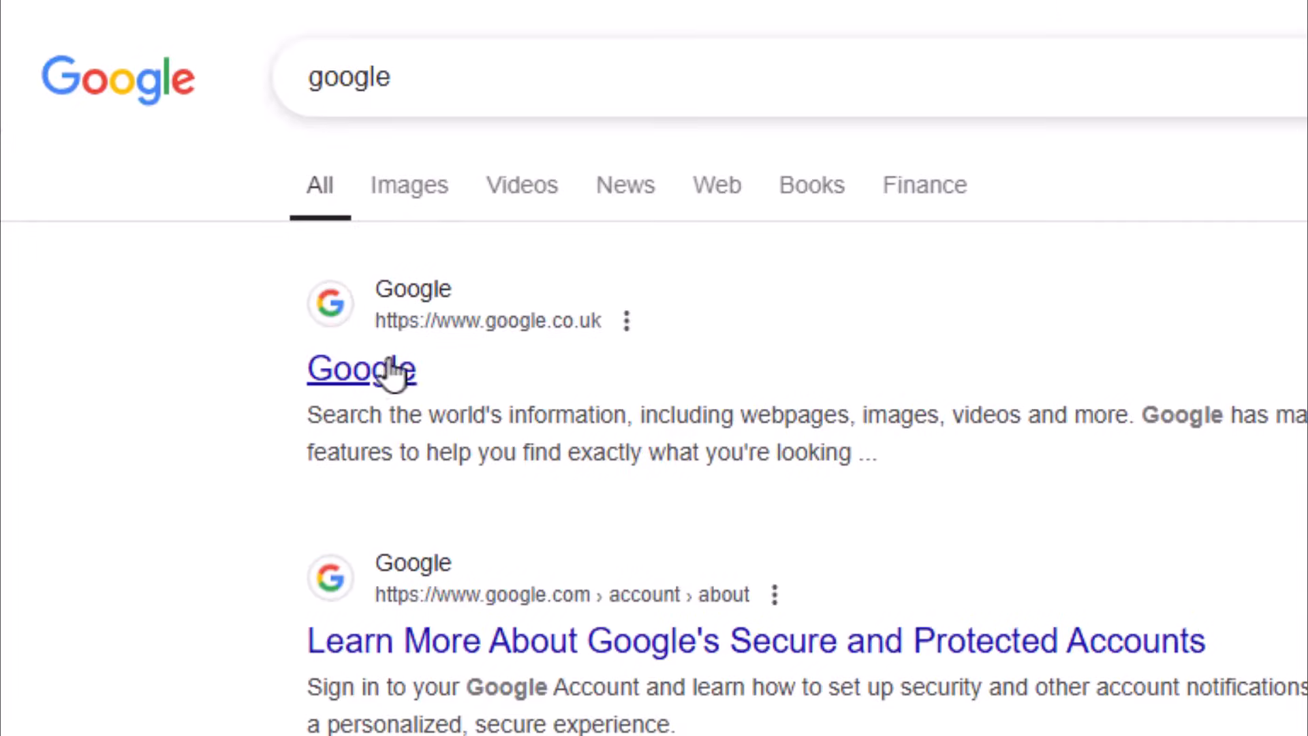
- Search Google for TeXstudio and open the official texstudio.org site
click(362, 369)
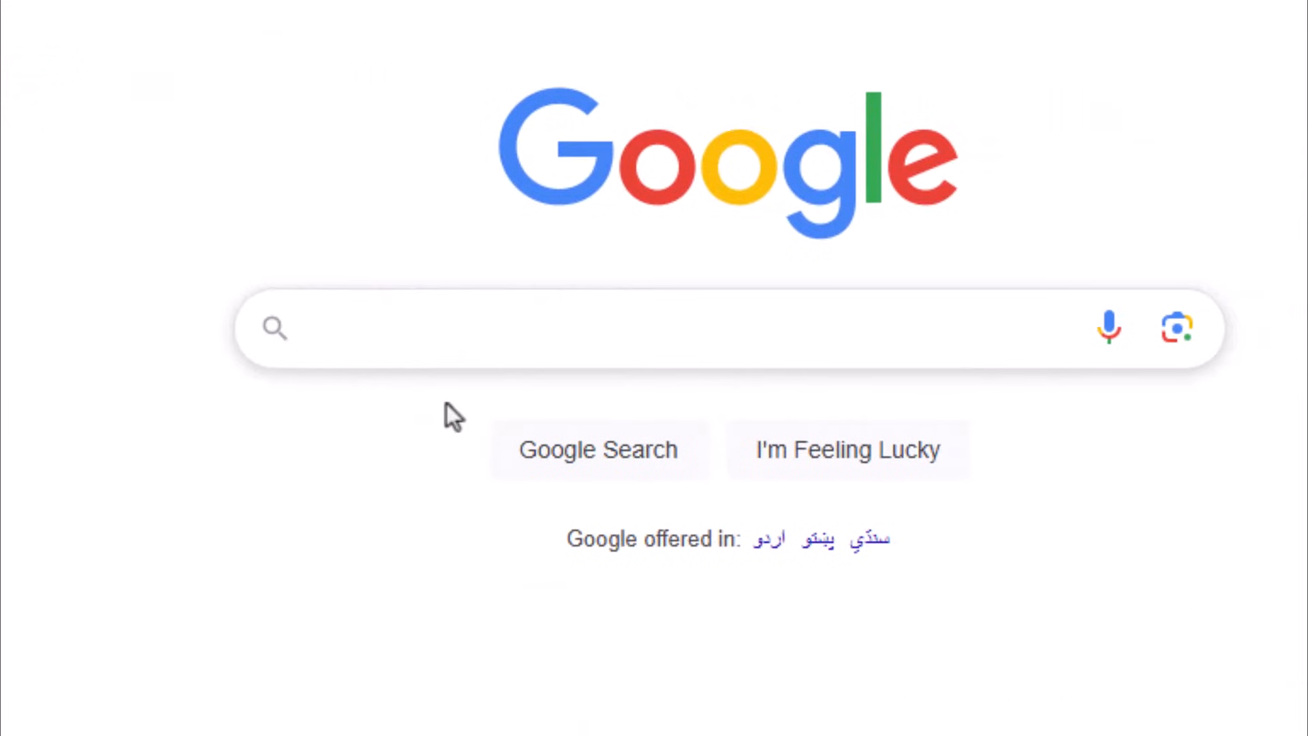
mouse_move(370, 449)
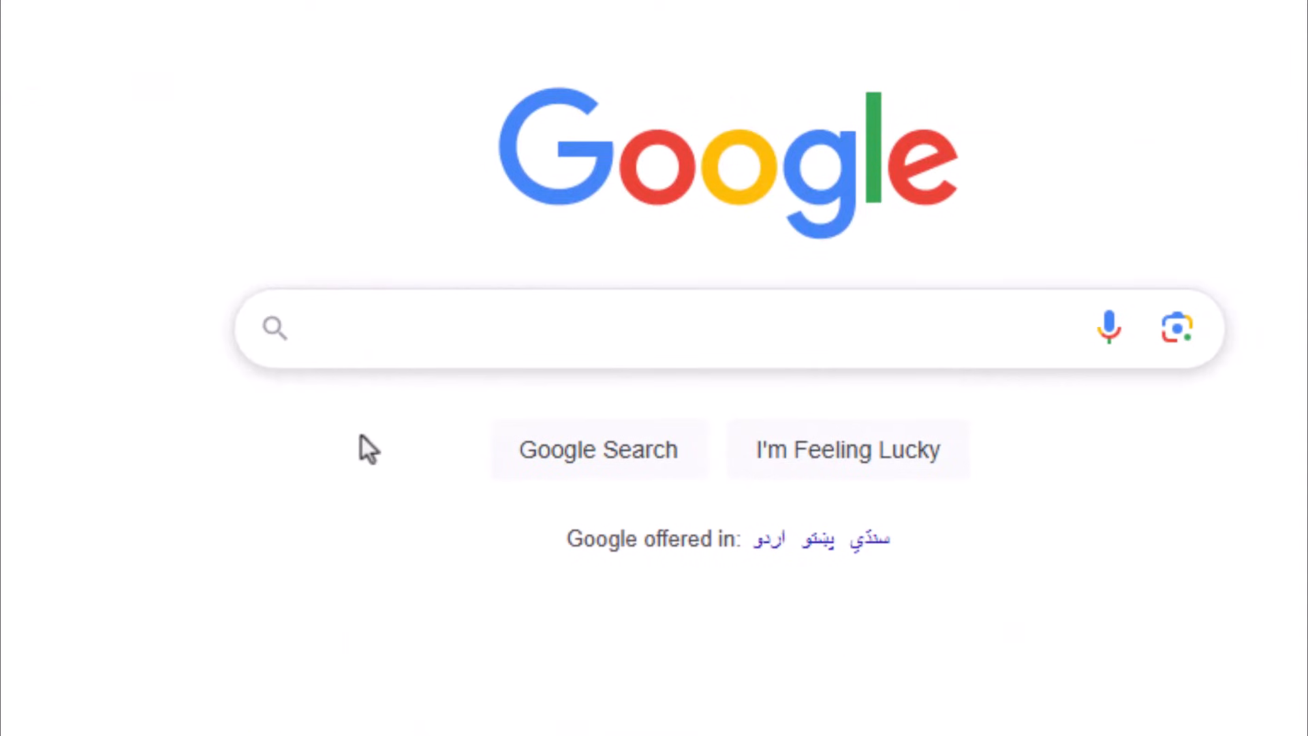
text(texstu)
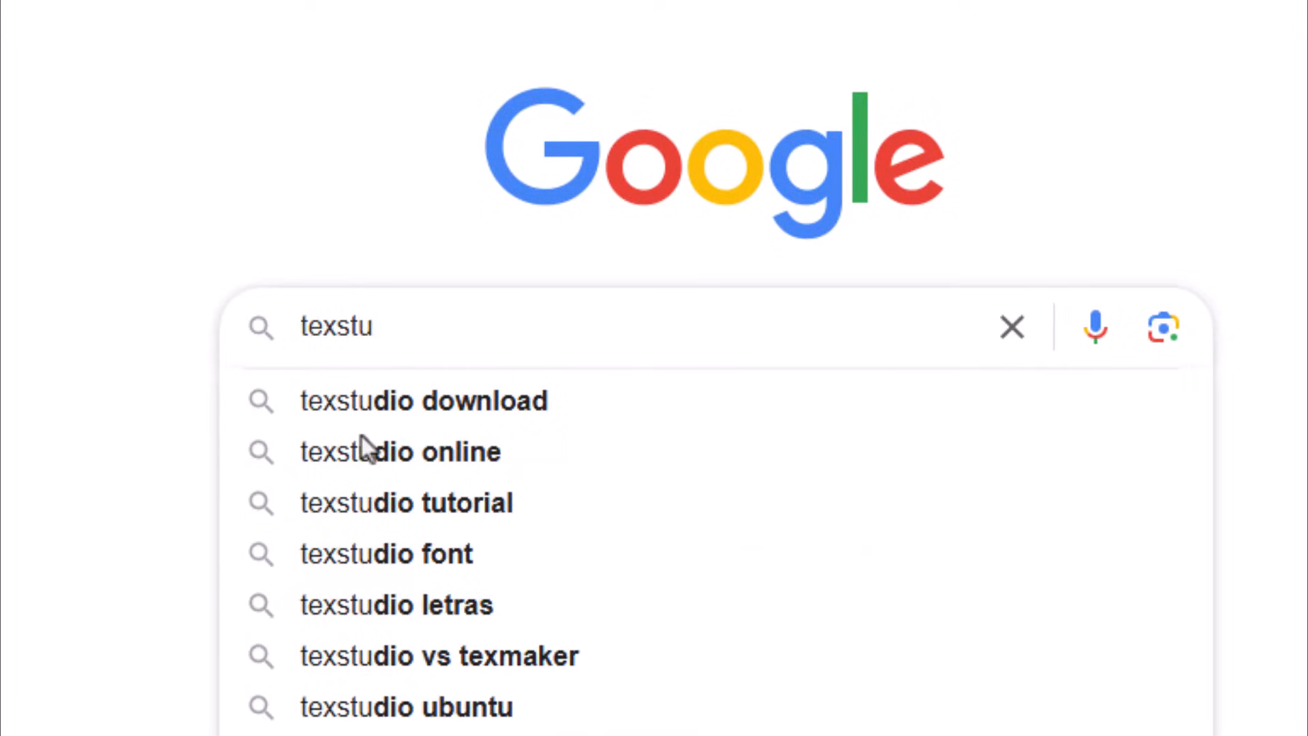
click(423, 401)
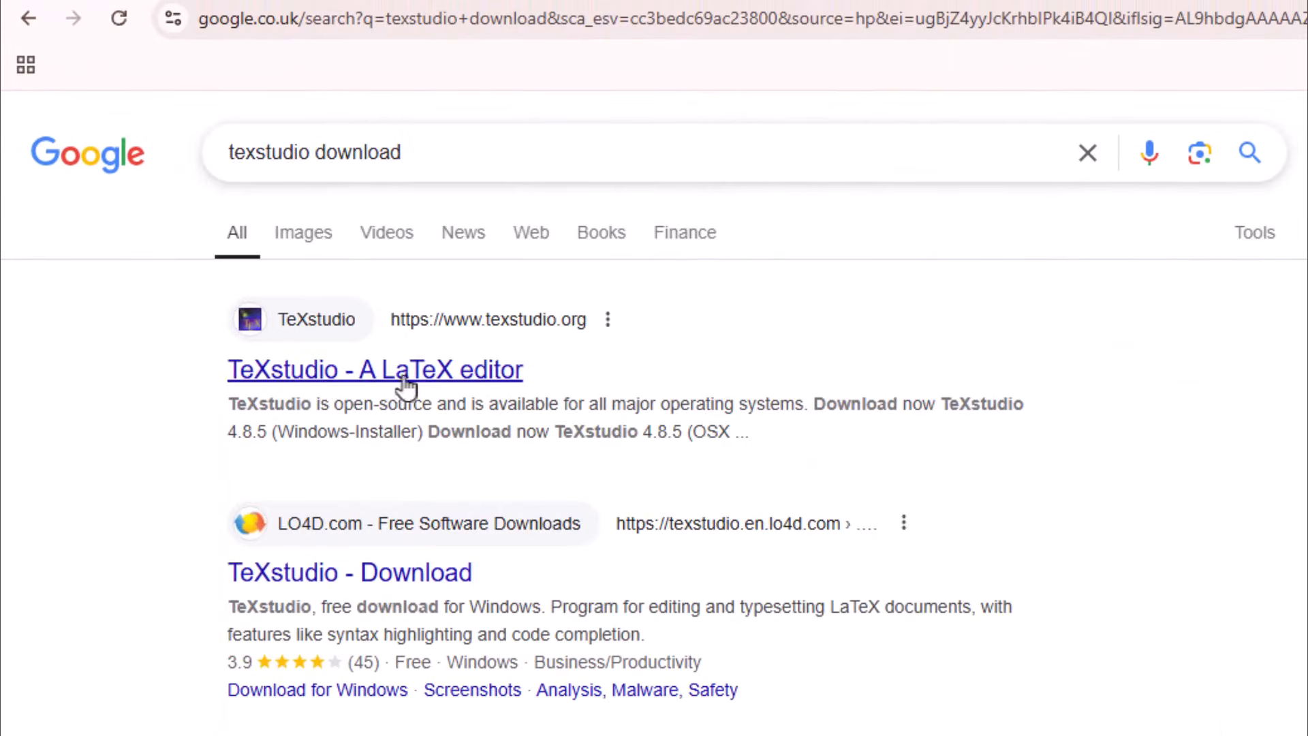
click(374, 370)
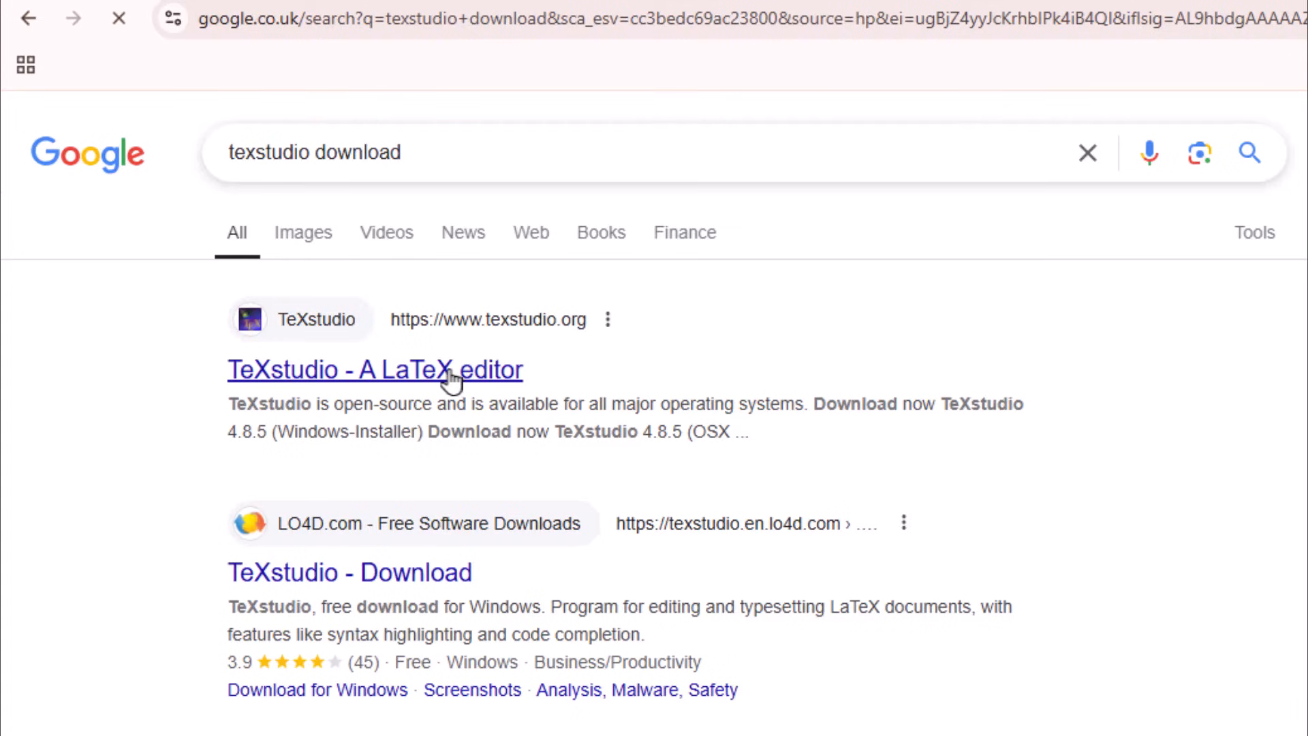
click(374, 370)
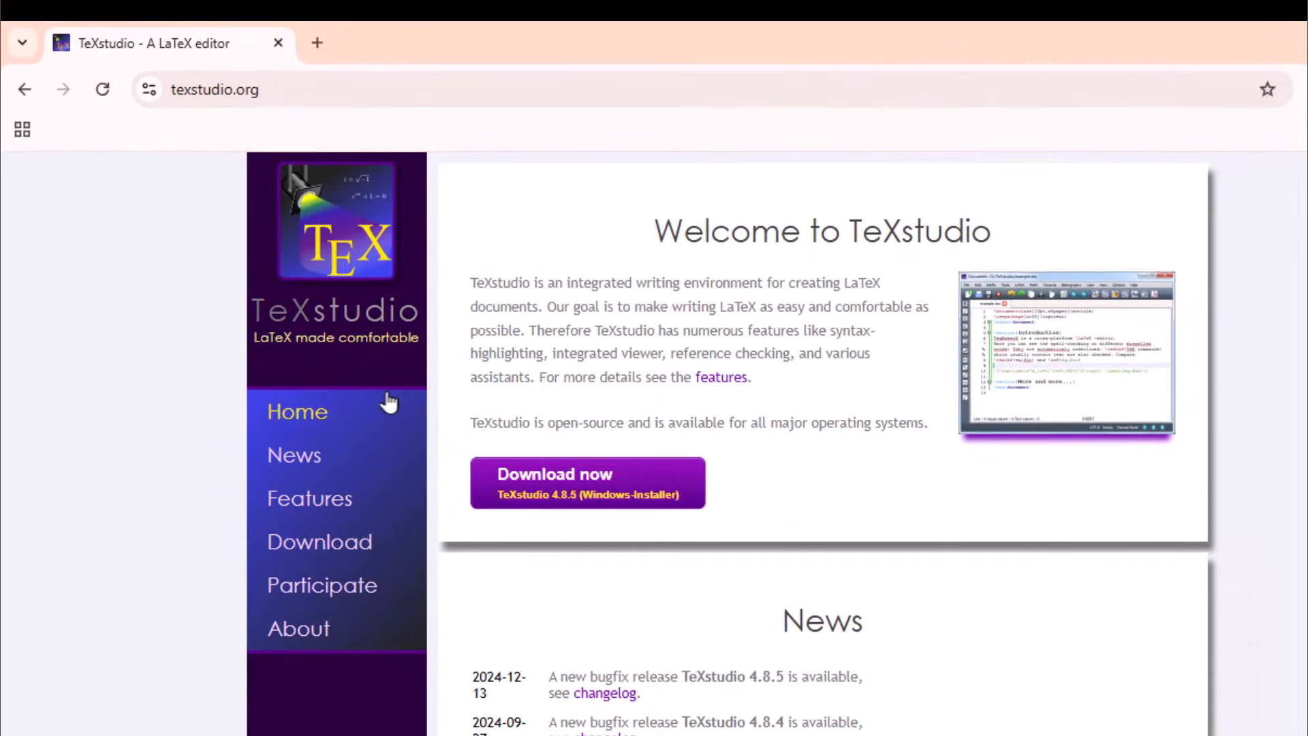
mouse_move(531, 498)
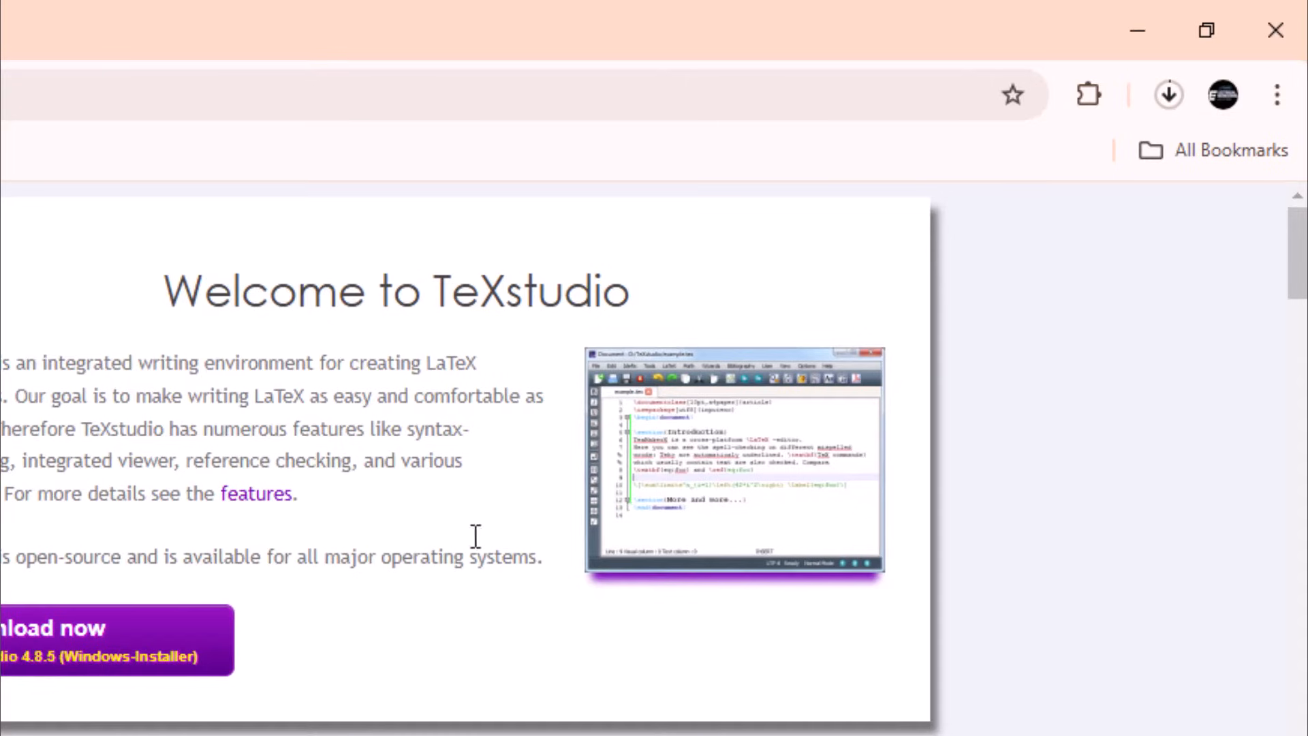
- Open the Downloads folder holding texstudio-4.8.5-win-qt6-signed.exe from Chrome's downloads list
click(1168, 93)
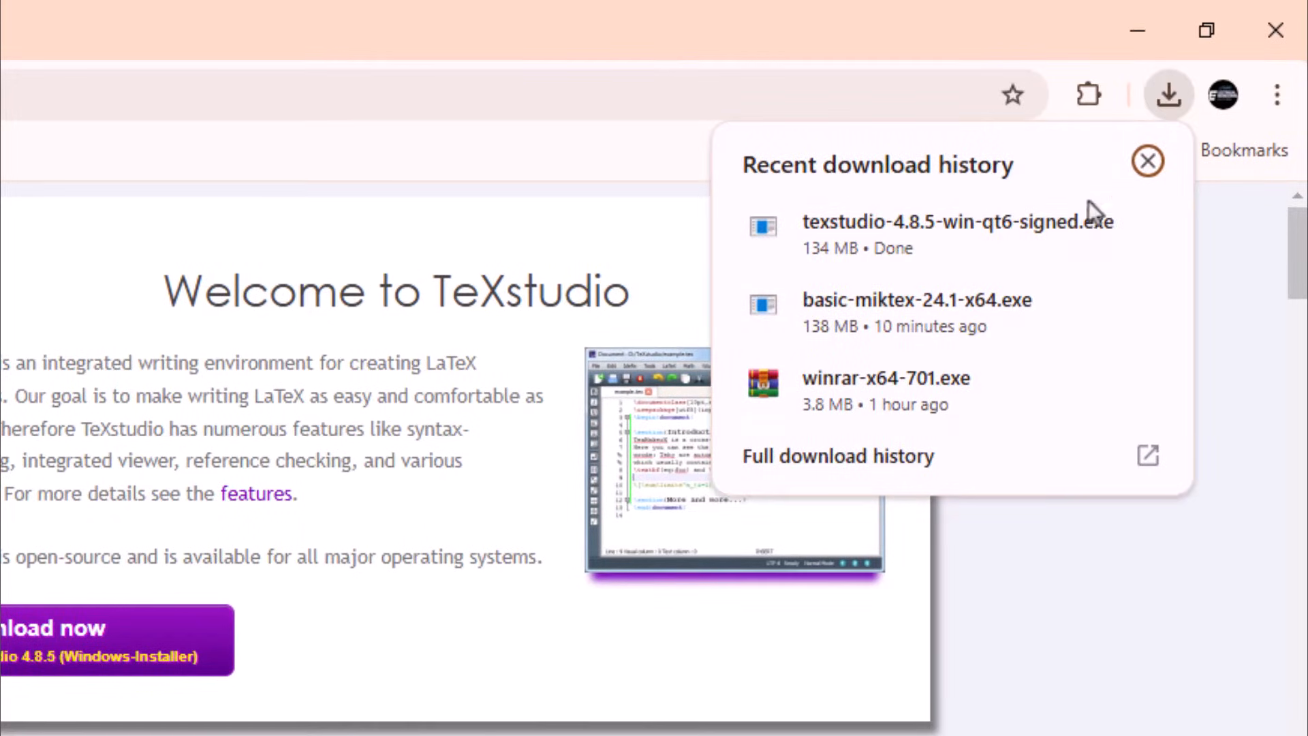
mouse_move(1085, 234)
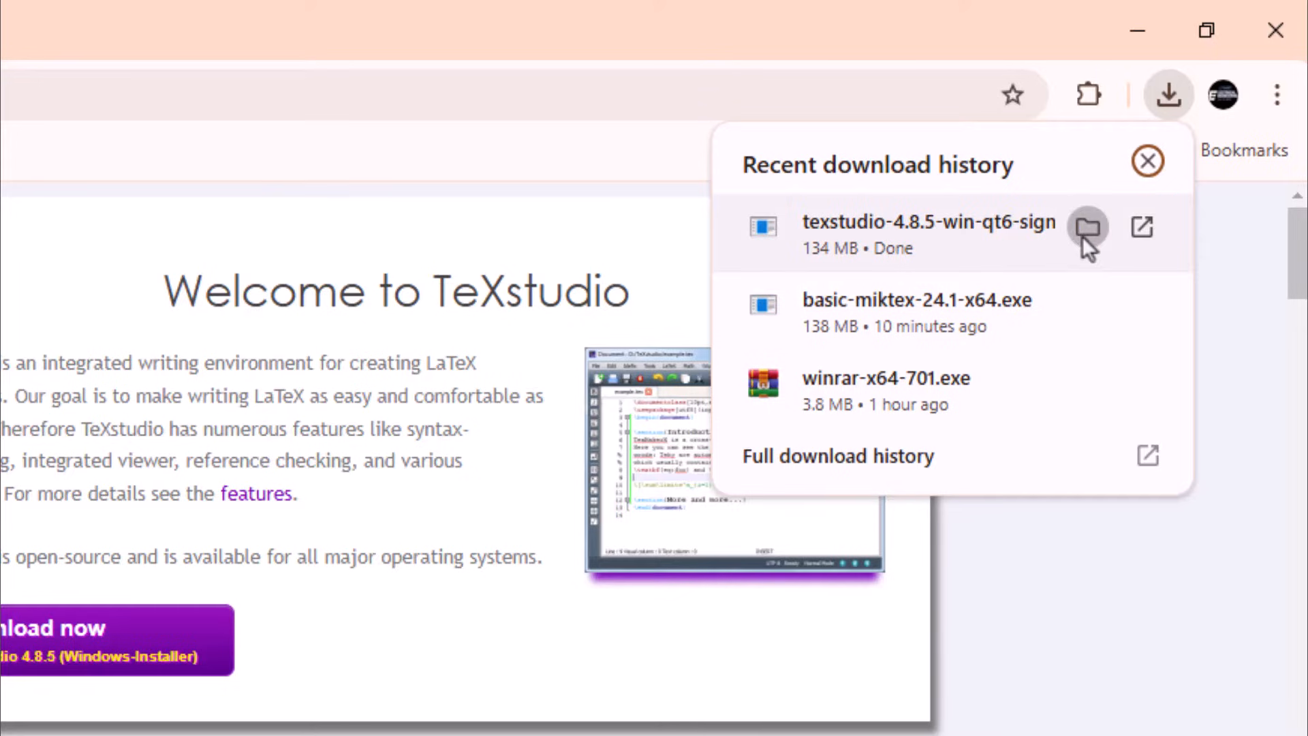
click(1086, 227)
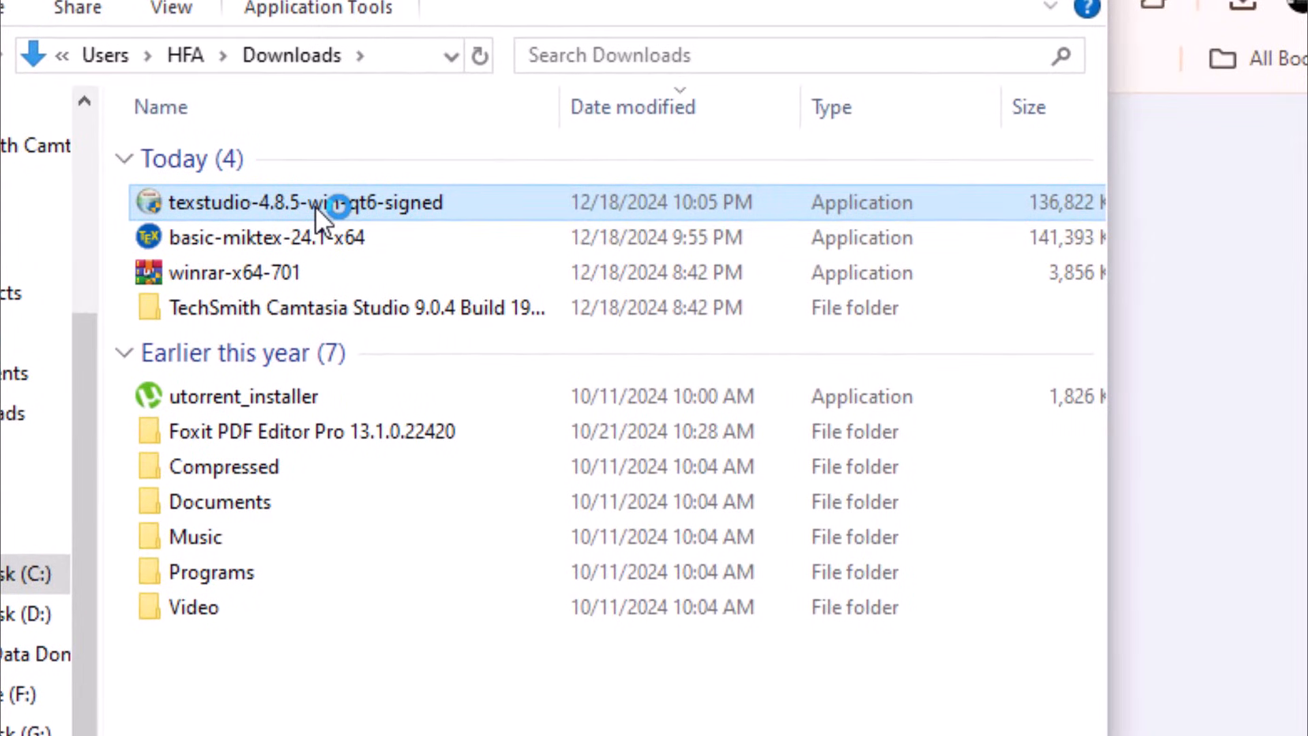
- Install TeXstudio into the default C:\Program Files\texstudio folder and close the setup
double_click(306, 201)
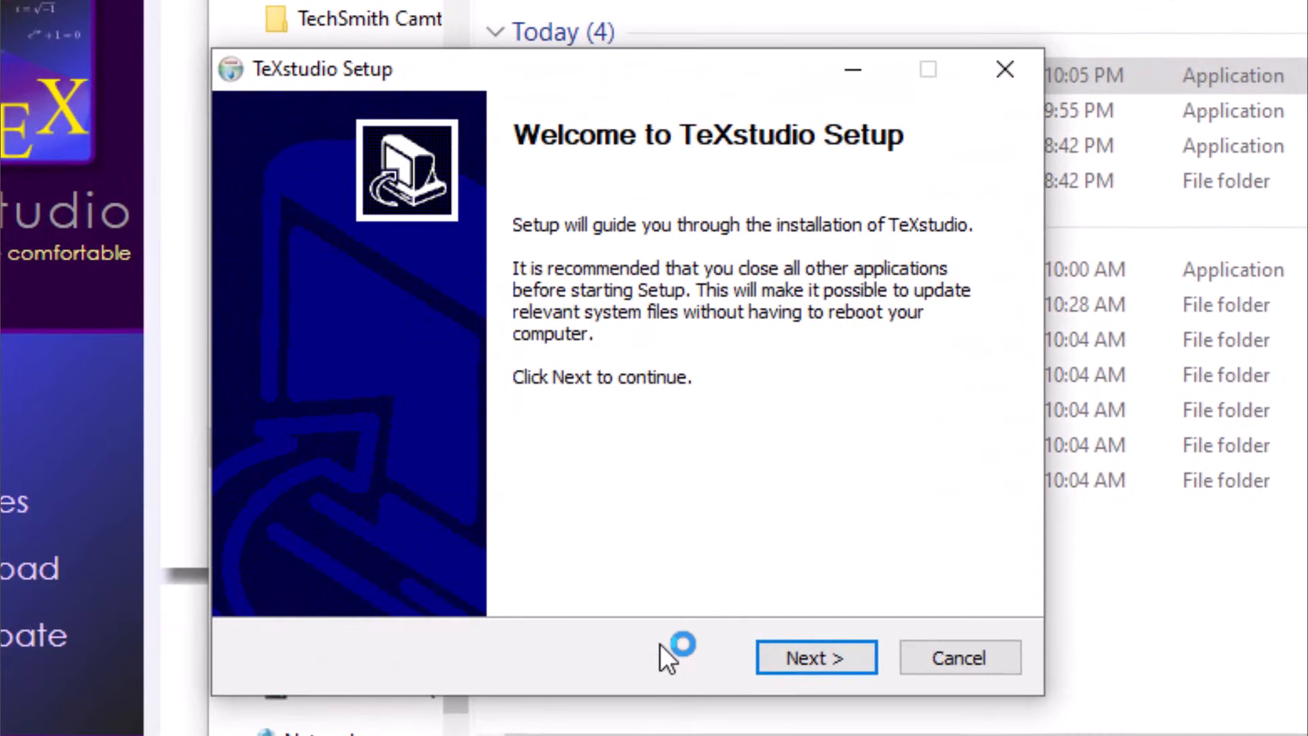
mouse_move(624, 464)
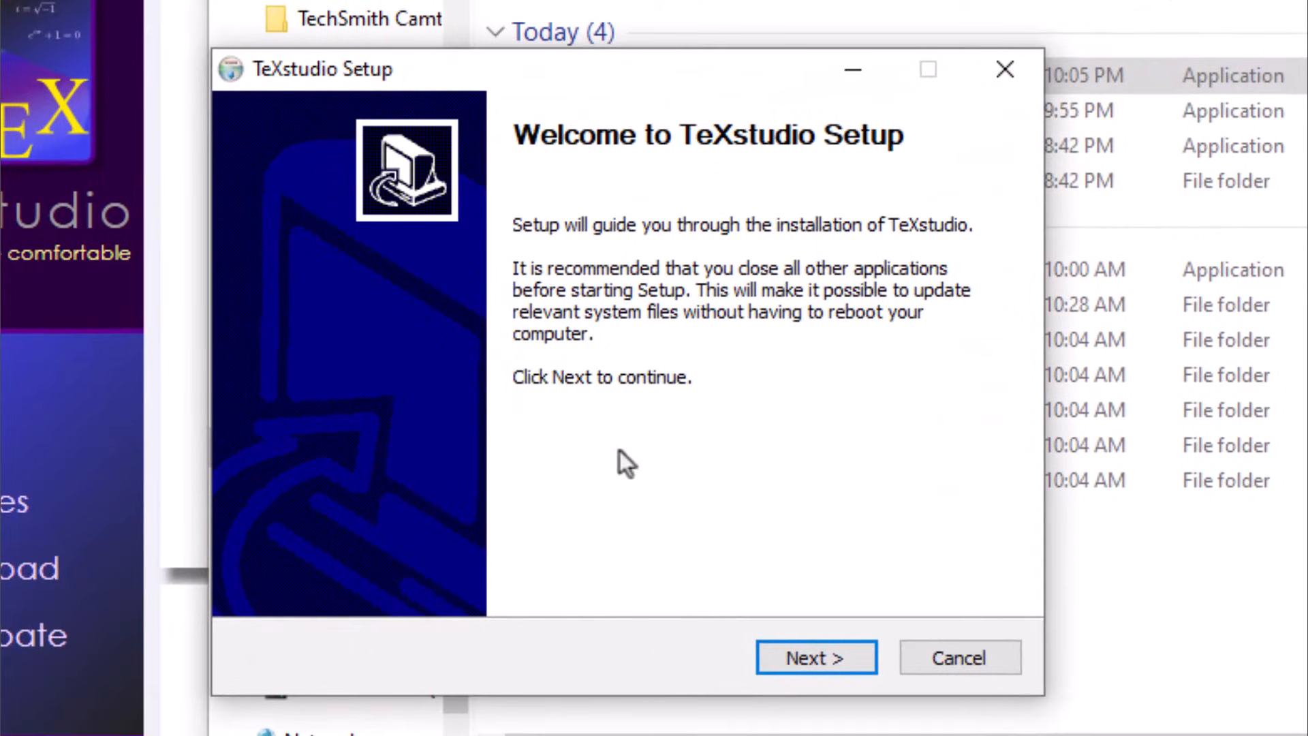
click(815, 657)
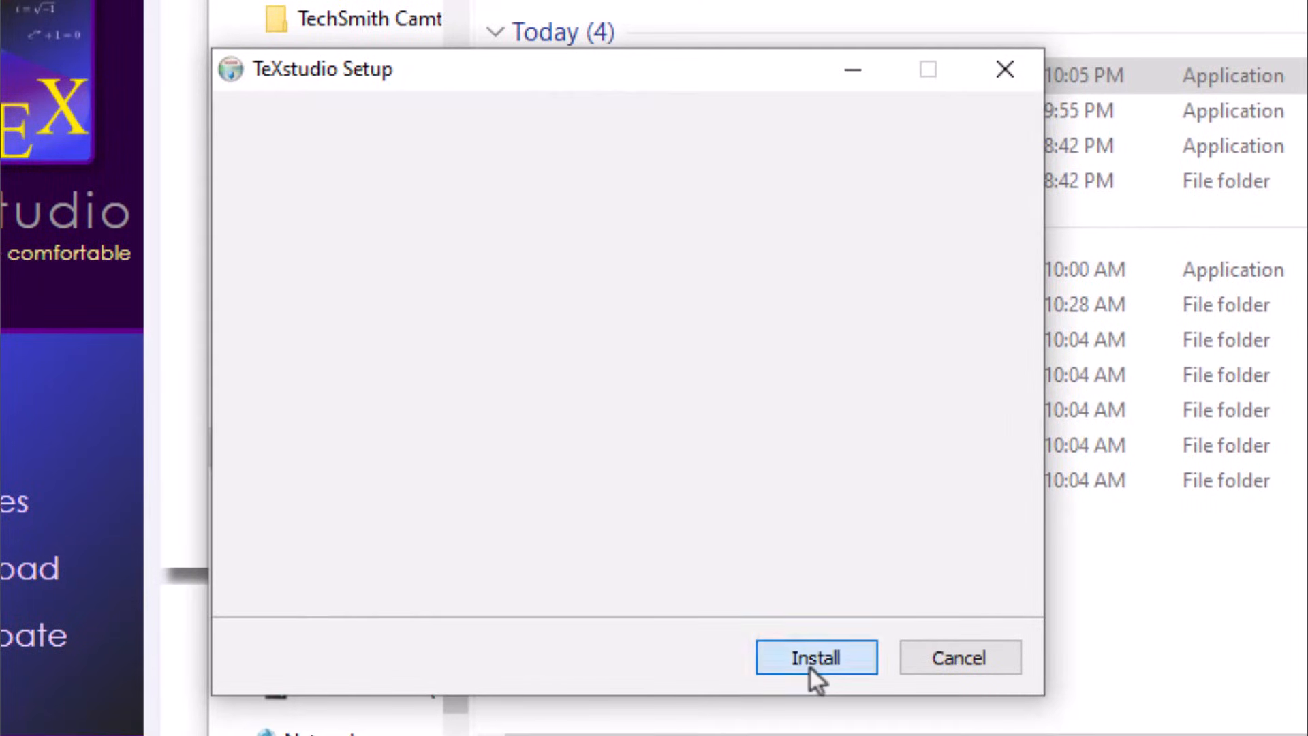
click(815, 657)
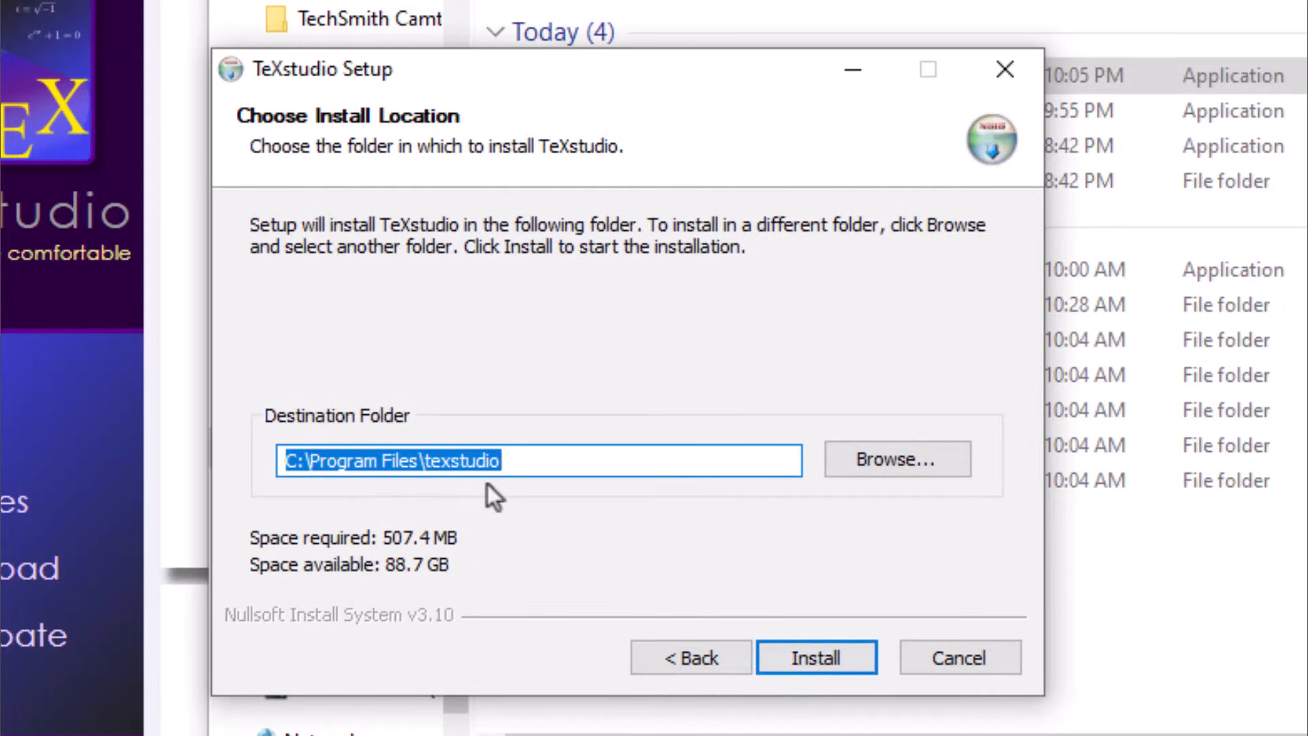
click(815, 658)
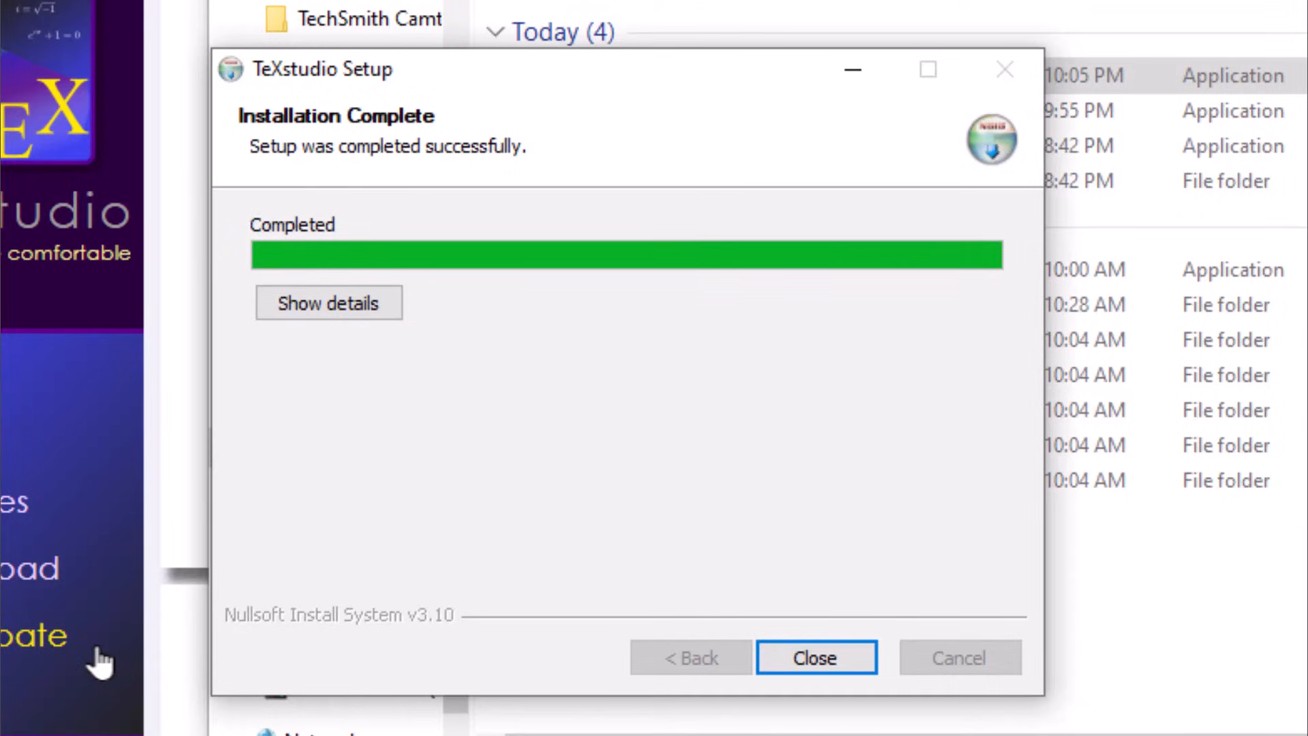
mouse_move(293, 275)
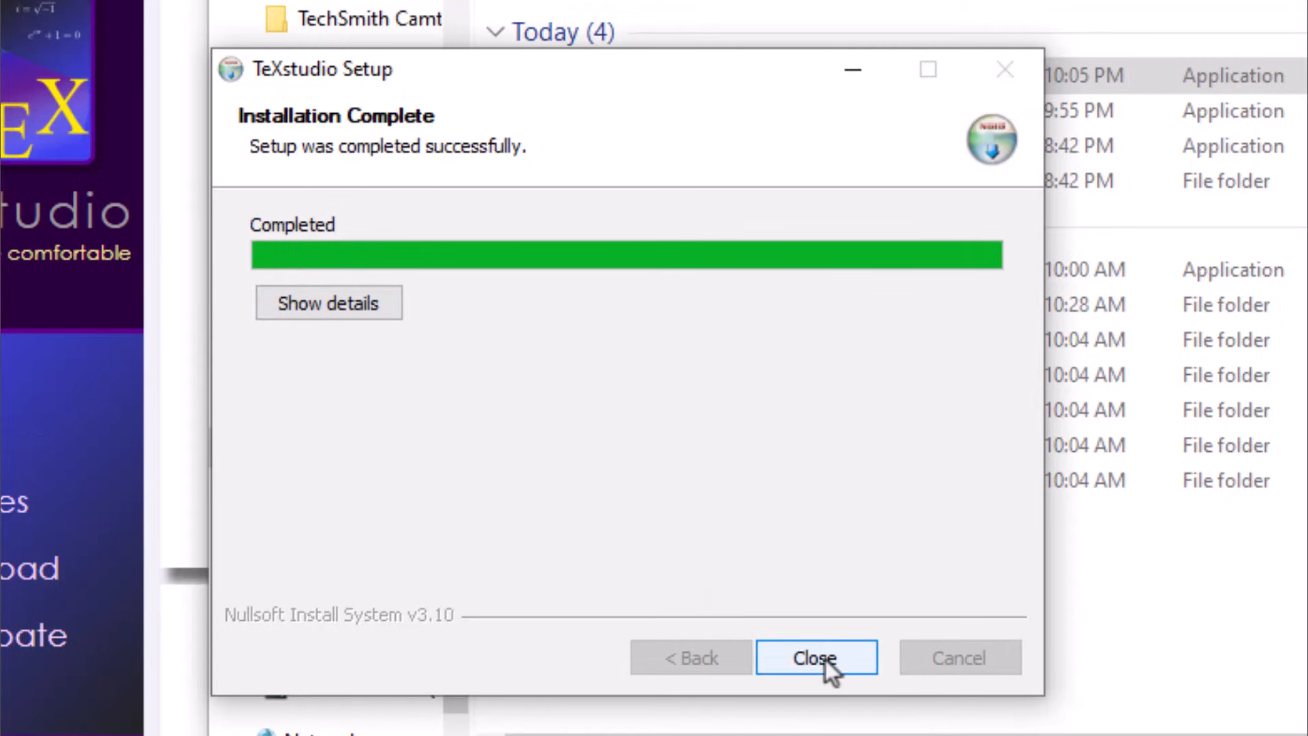
click(818, 658)
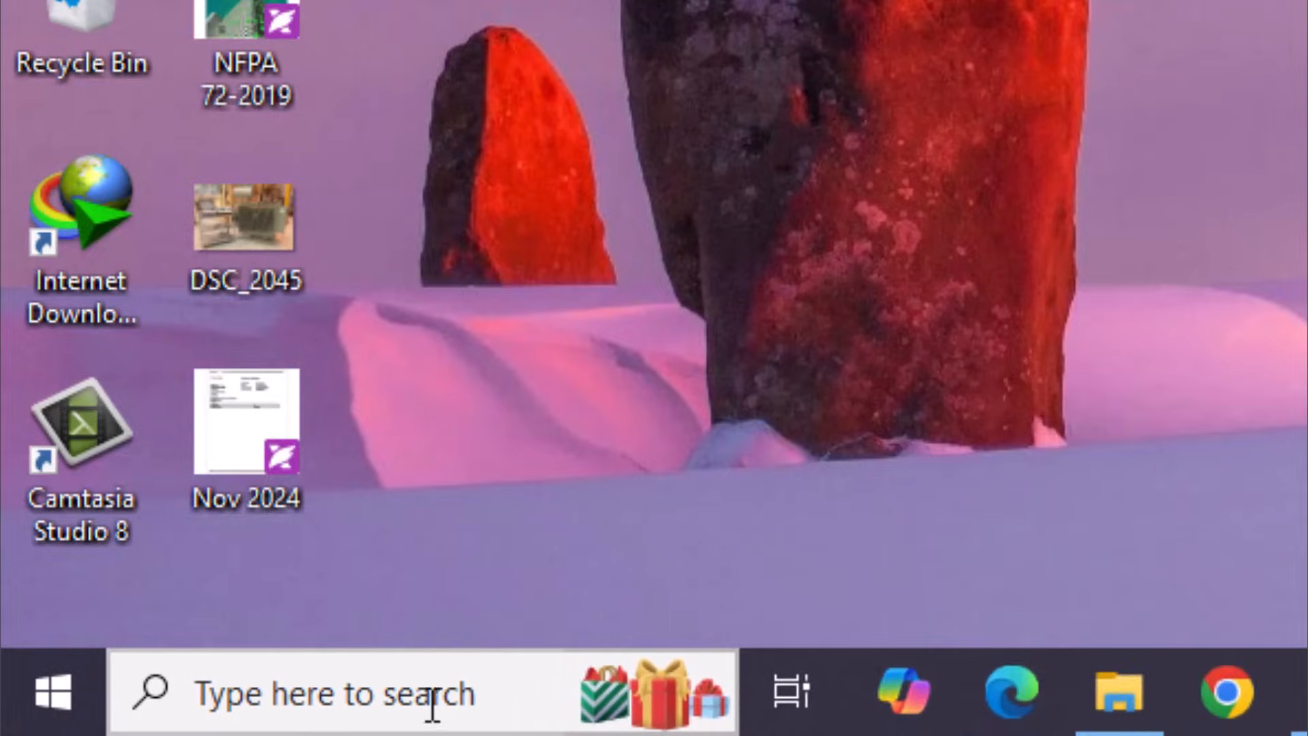
- Use the taskbar search to find the installed TeXstudio app
click(334, 692)
text(texst)
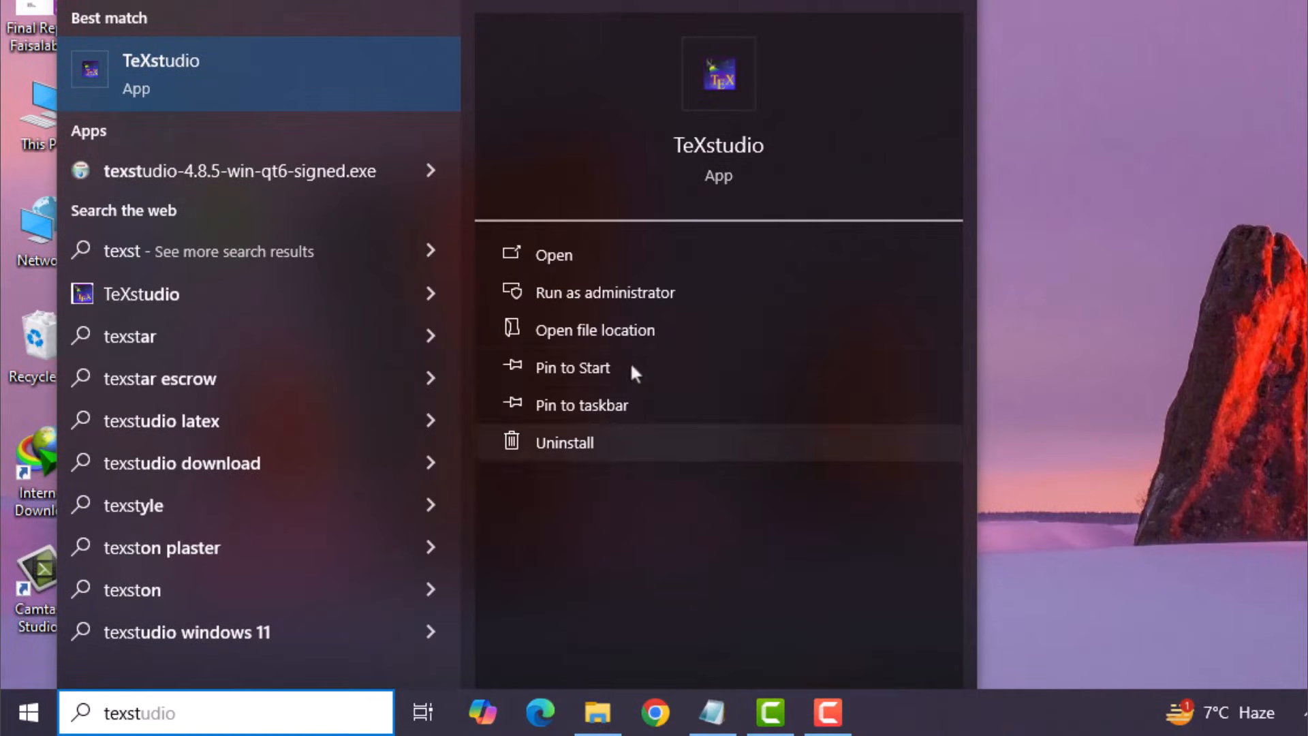
mouse_move(553, 254)
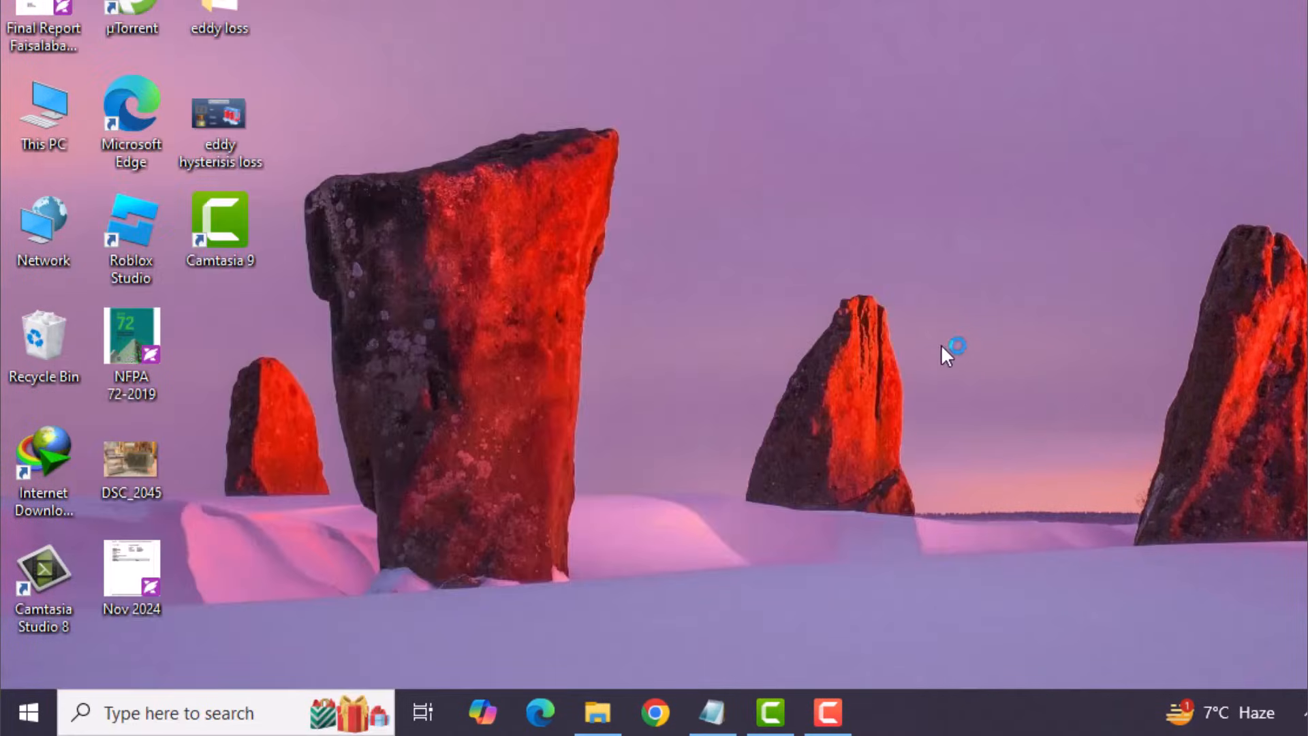
mouse_move(982, 353)
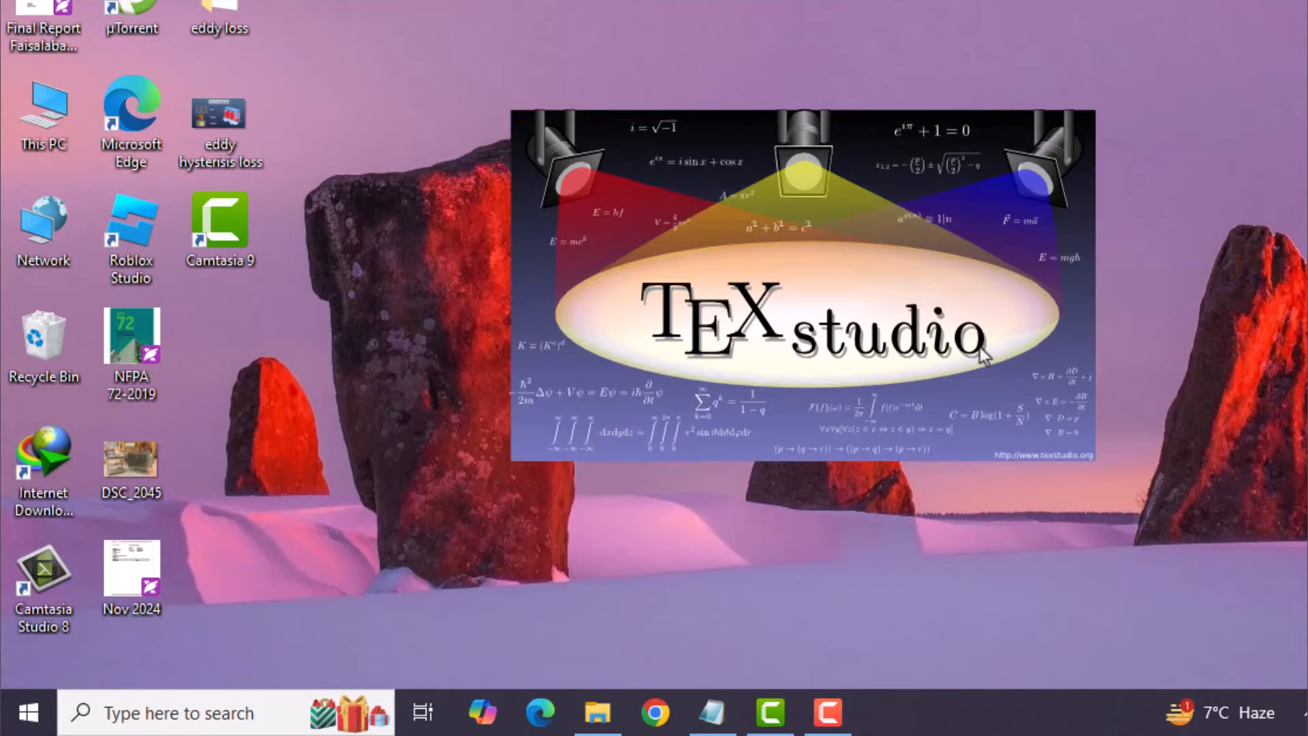
mouse_move(1194, 371)
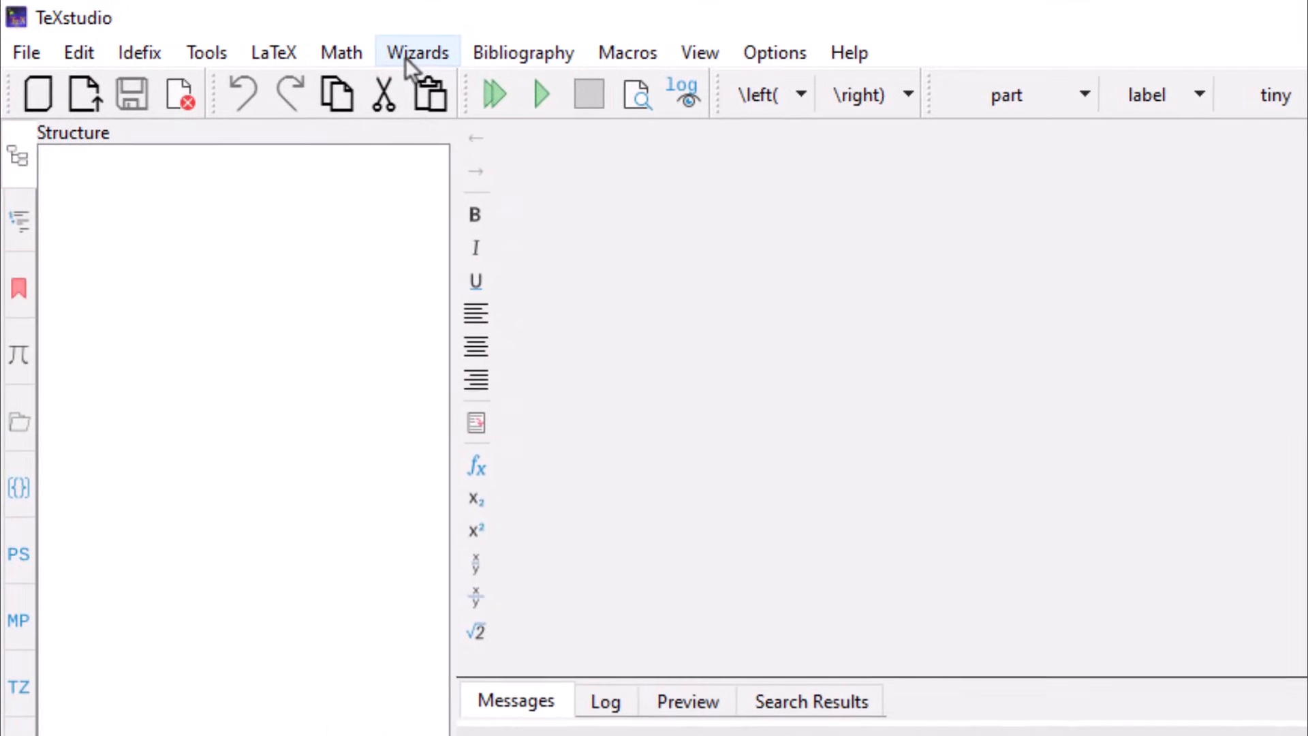
- Use the Quick Start wizard to create an article titled 'First Document' by author 'HFA'
click(417, 53)
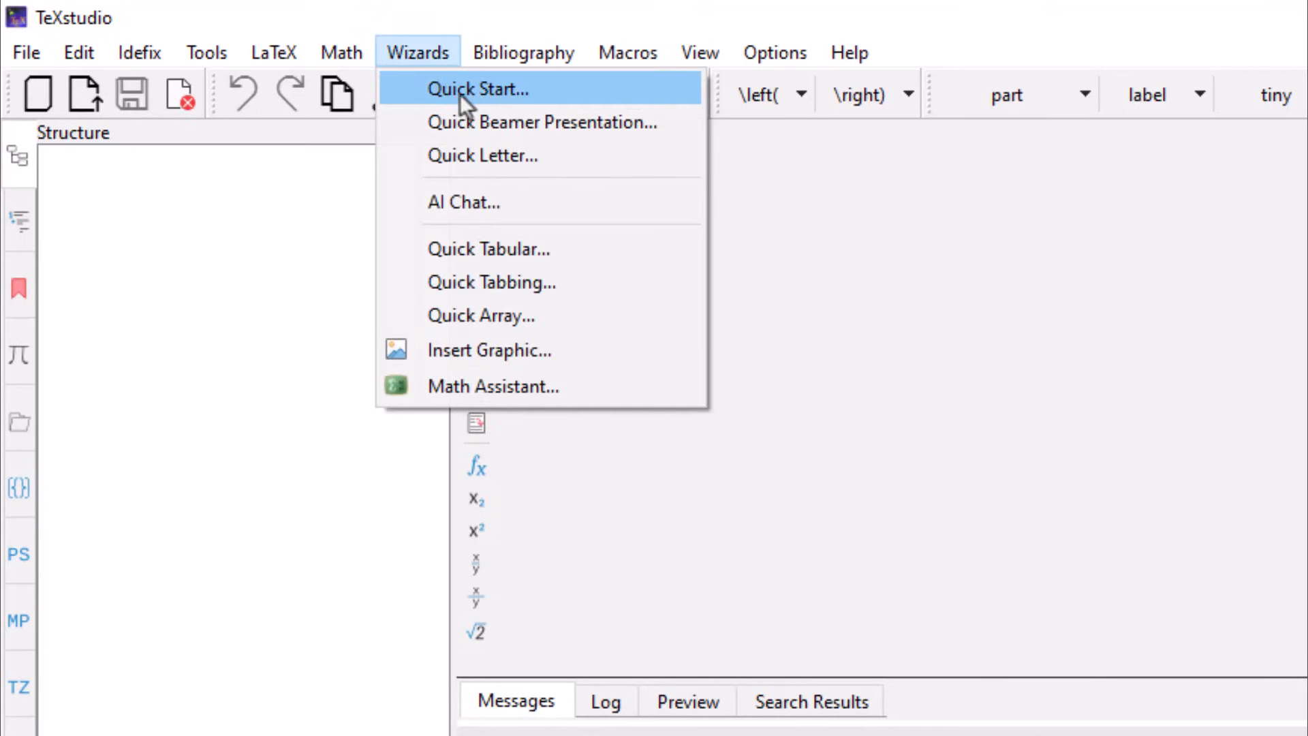
click(476, 88)
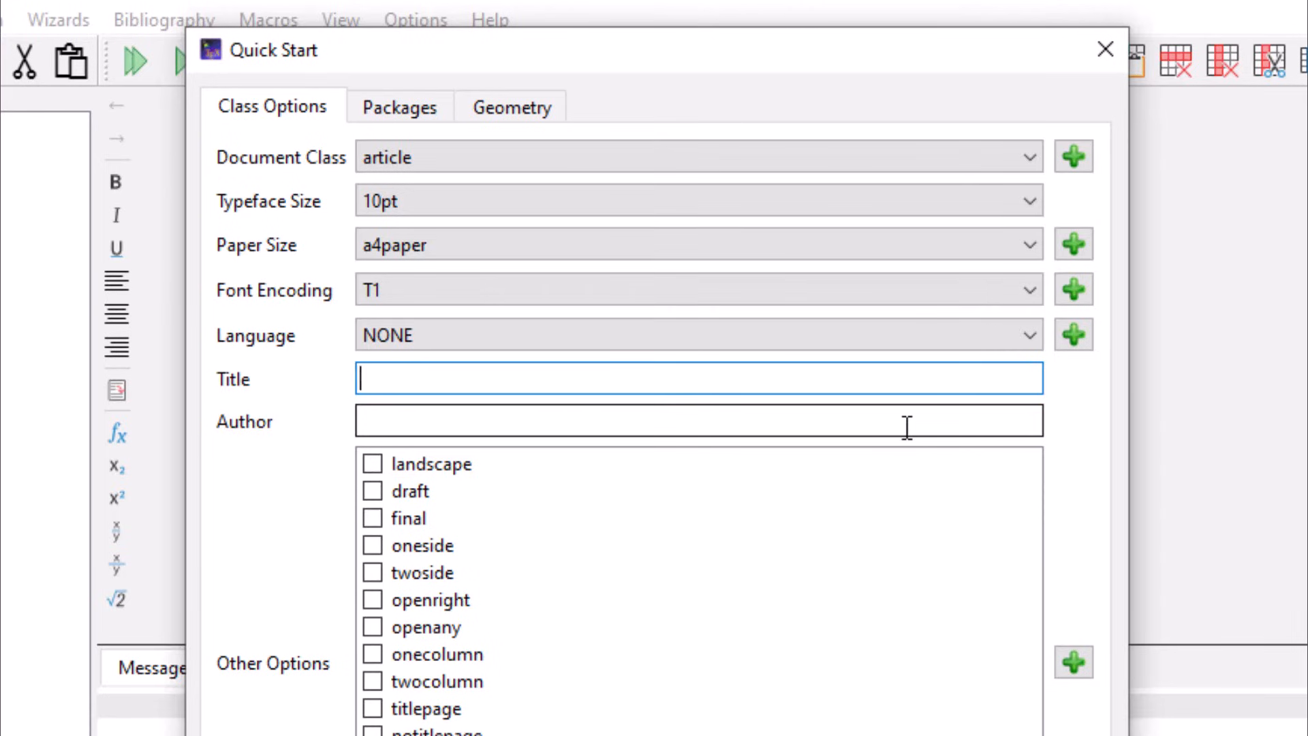
text(First)
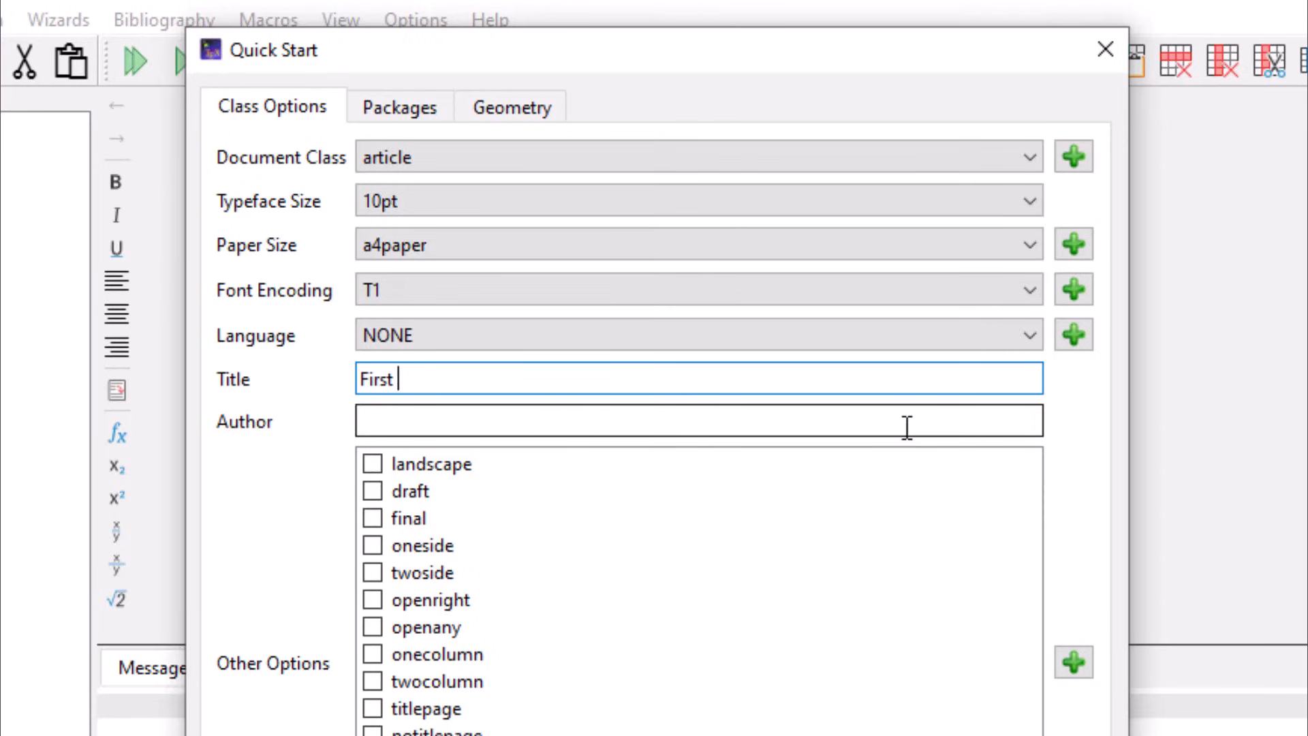
text(Document)
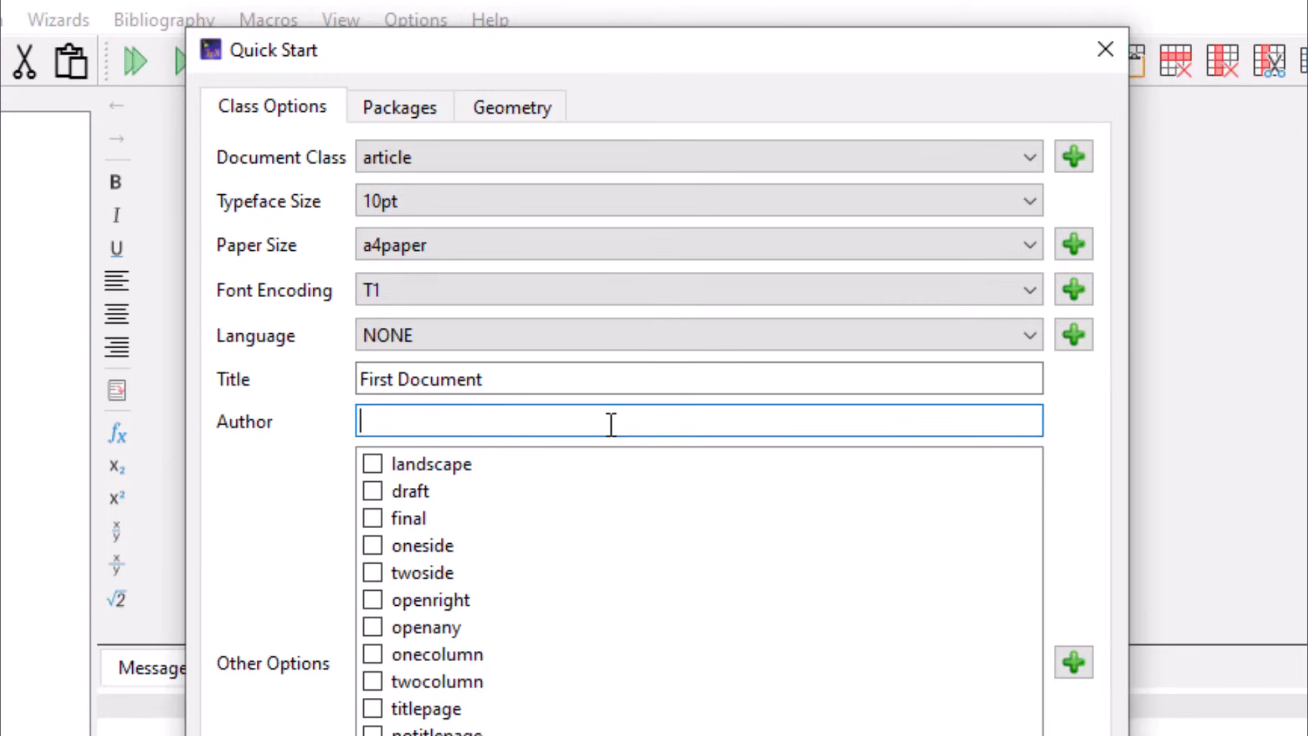
text(H)
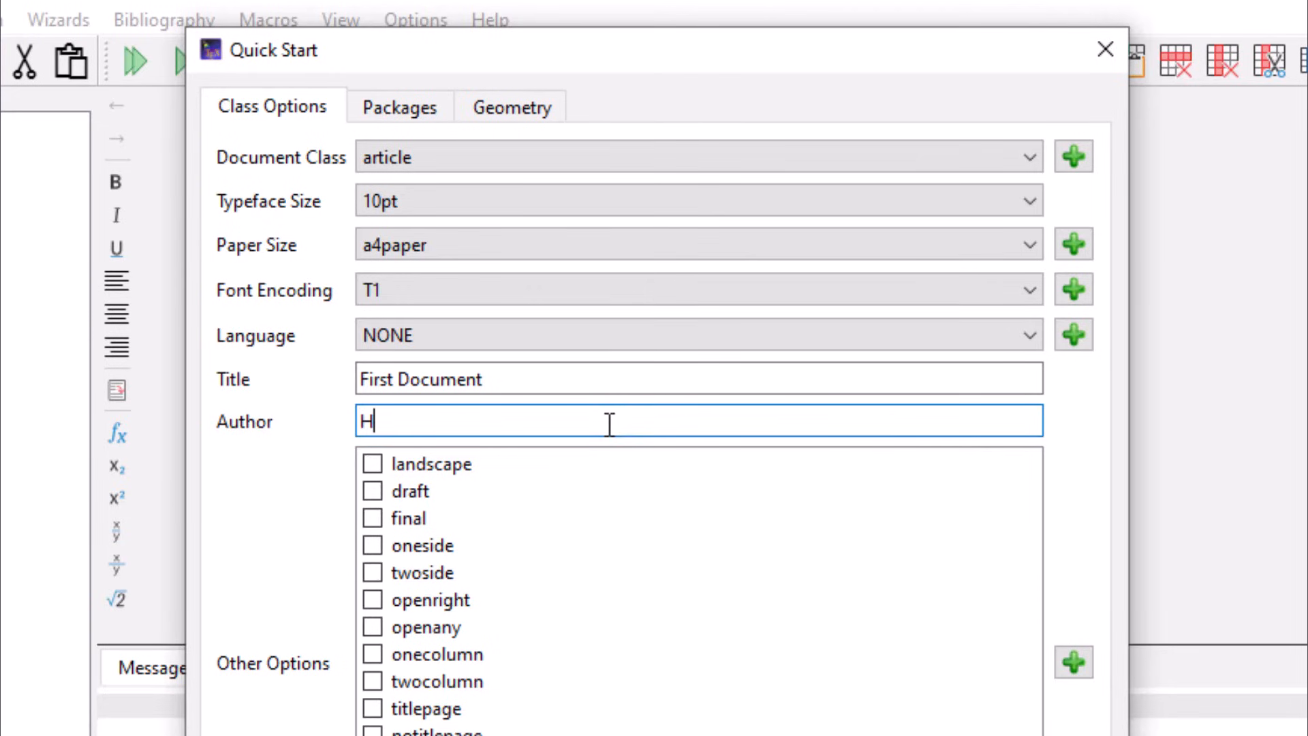
text(FA)
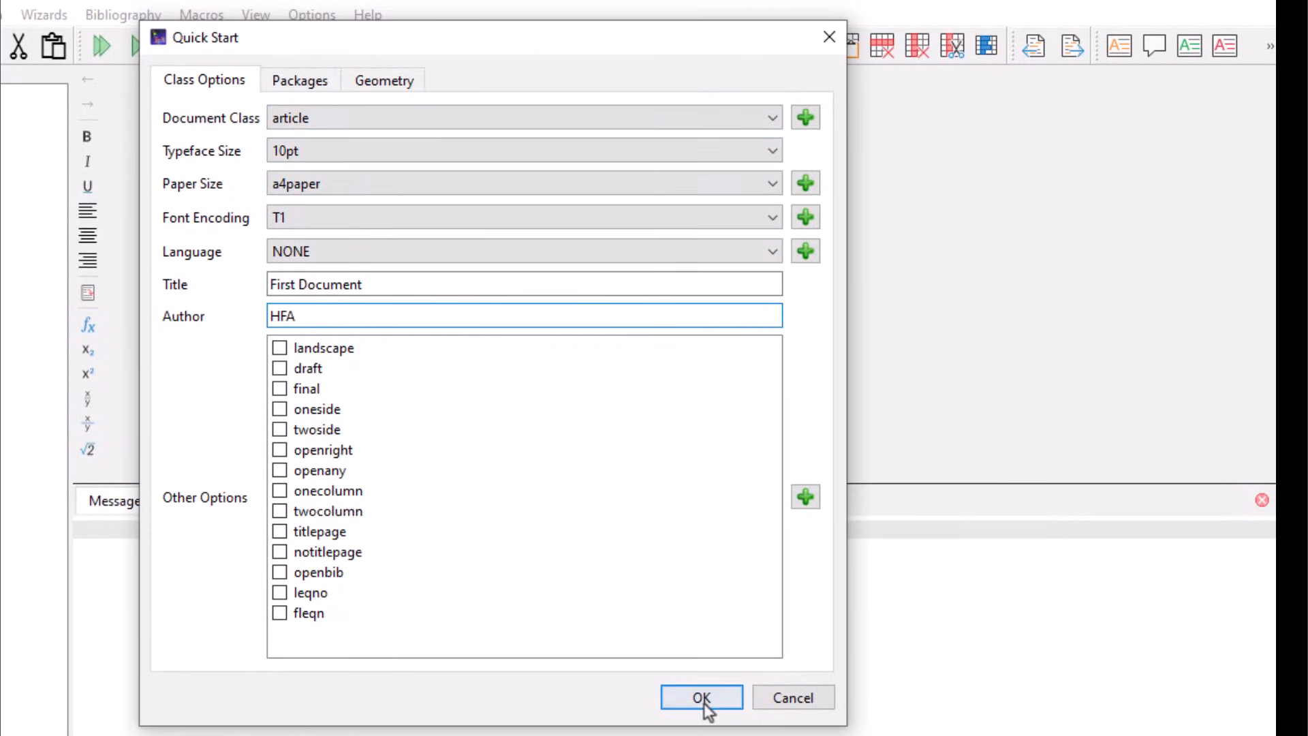
click(701, 697)
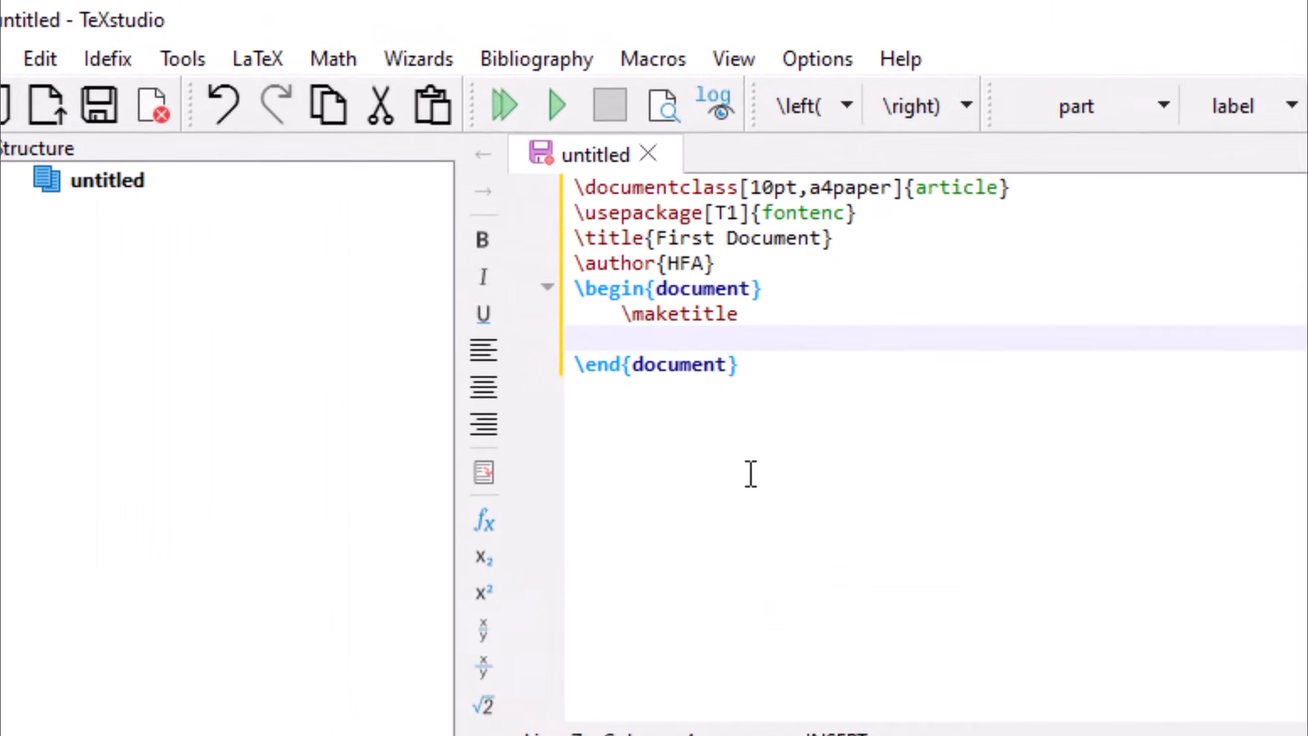
- Write 'This is my first latex document' in the body and start Build & View
text(This i)
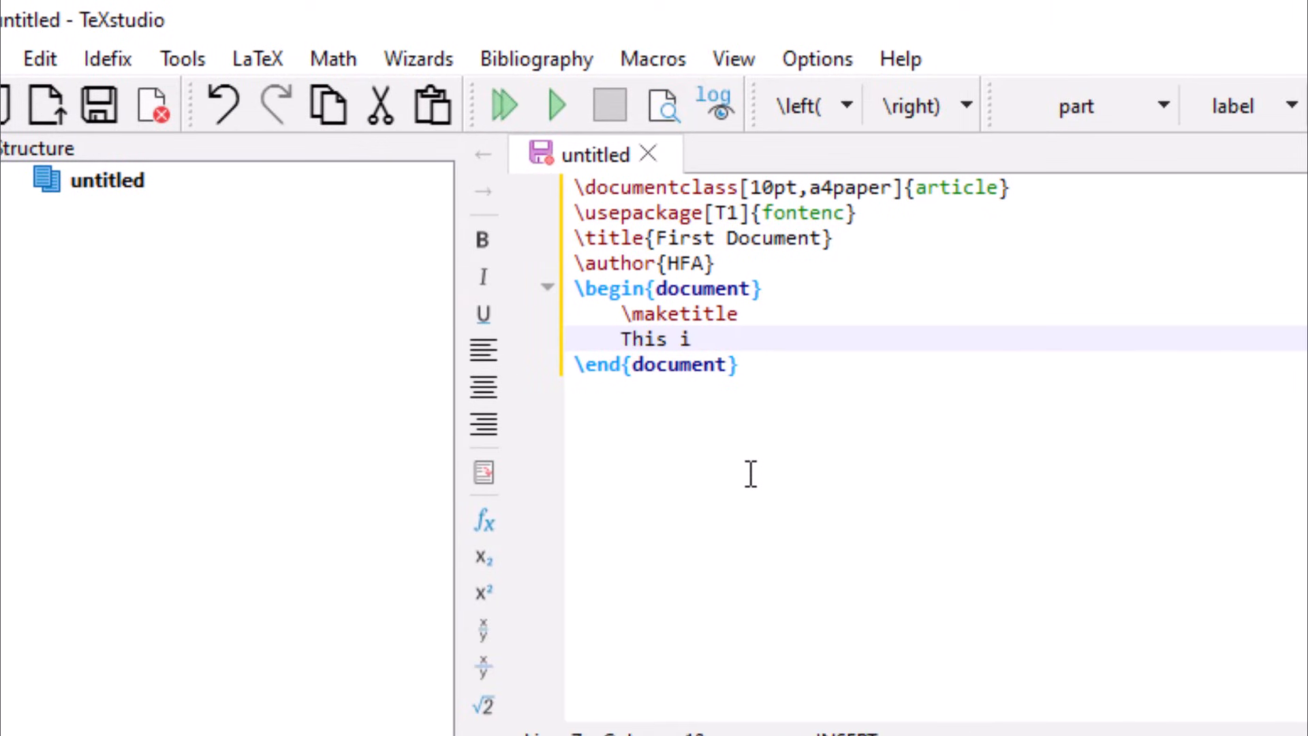
text(s my first)
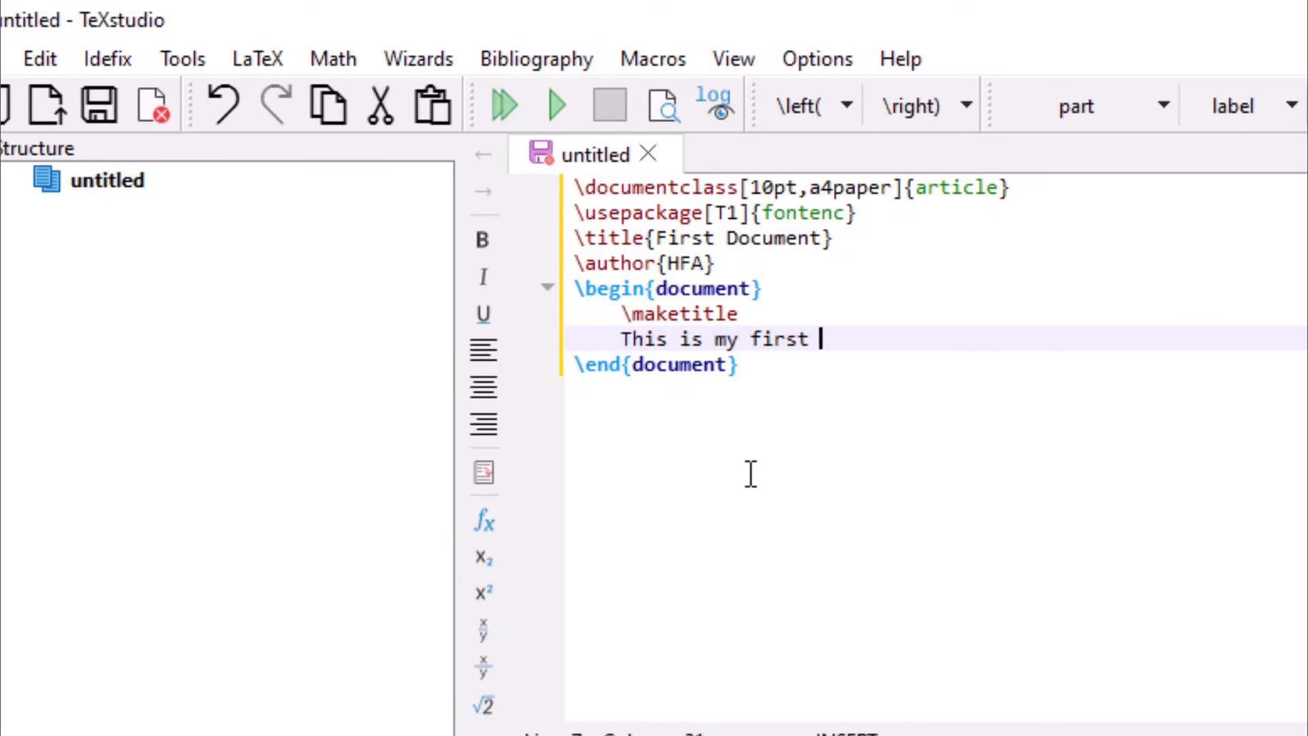
text(latex do)
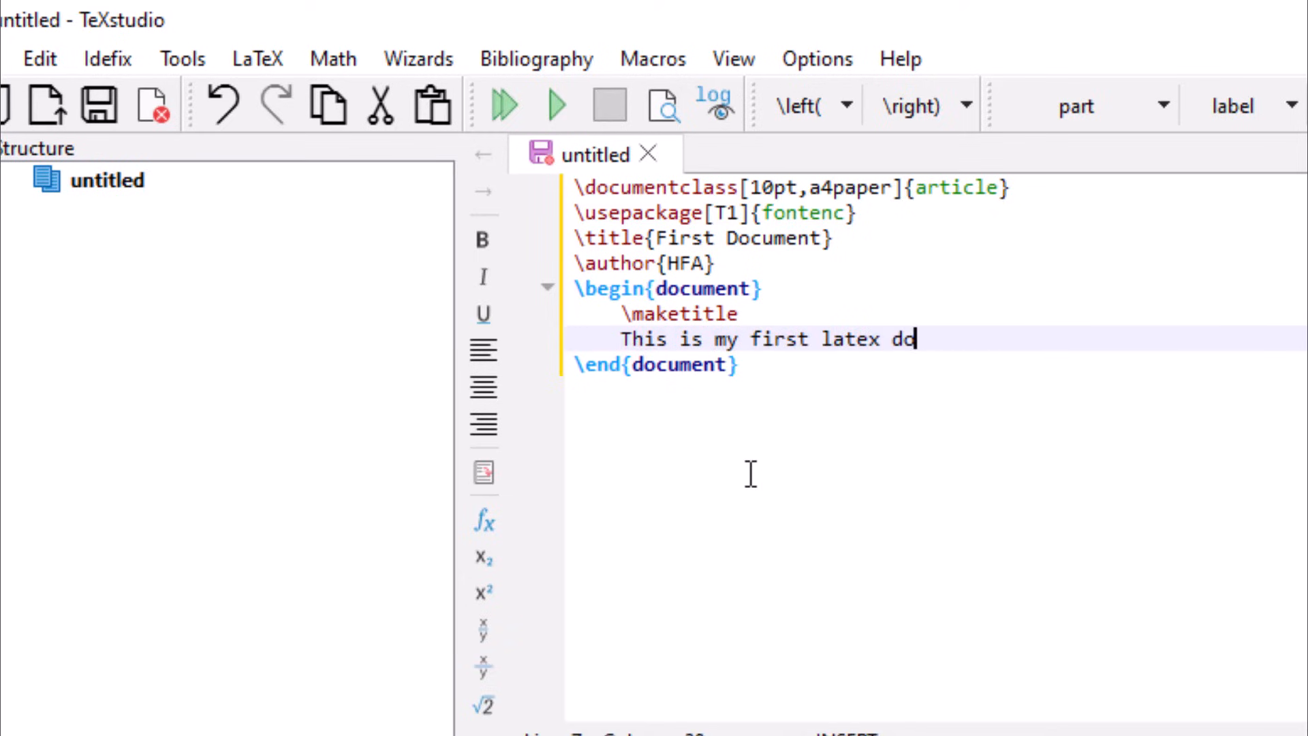
text(cument)
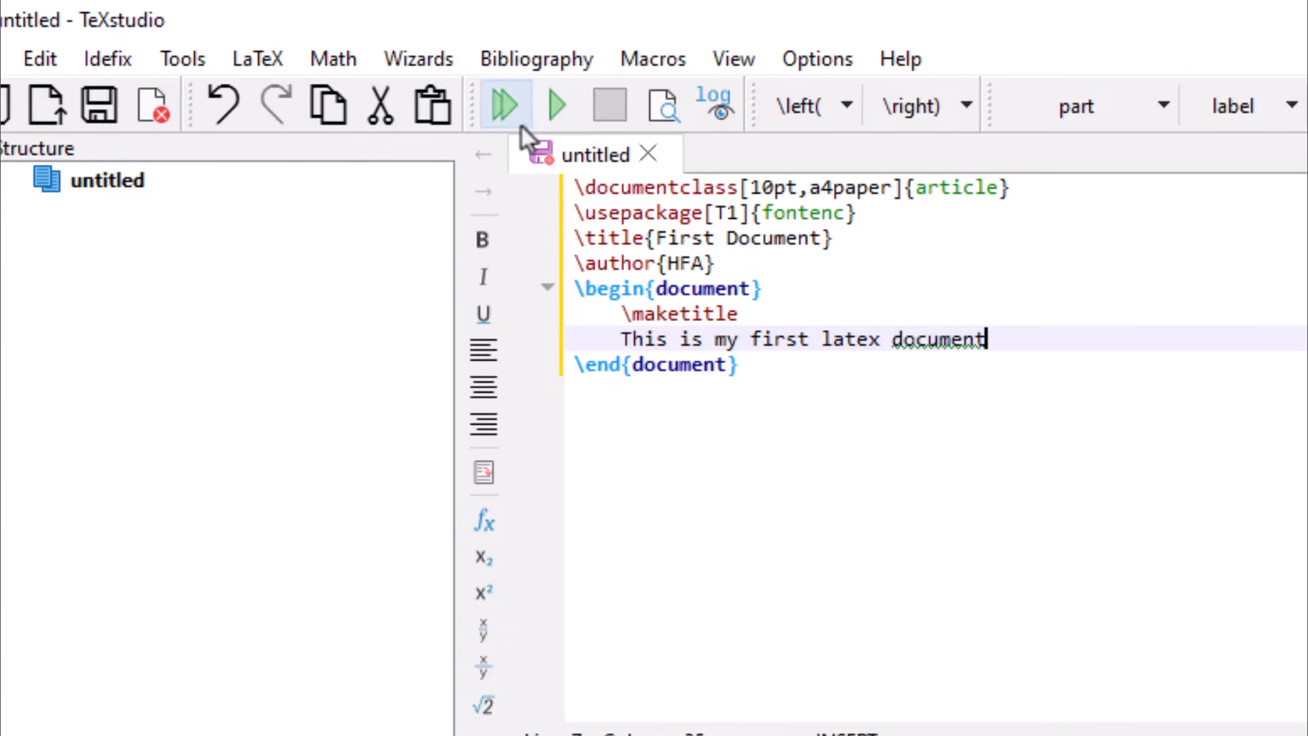
click(503, 104)
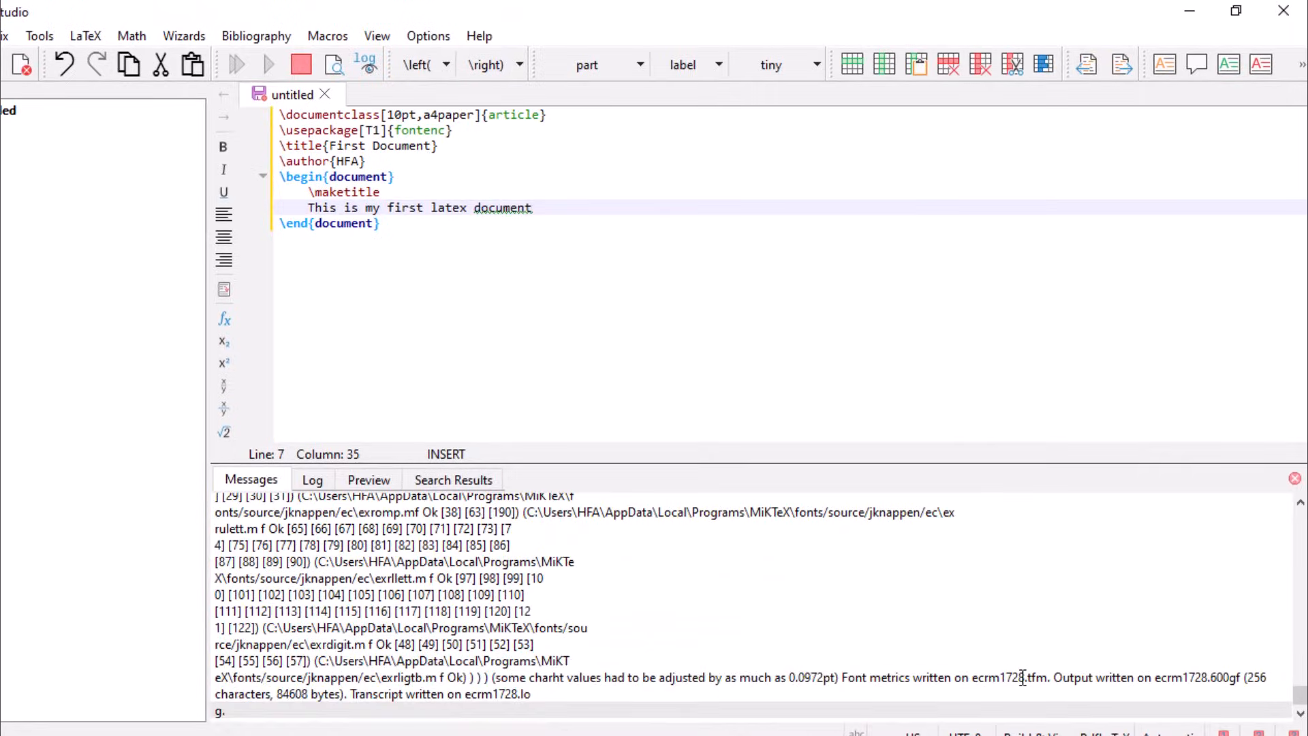
- Let the build finish and open the one-page PDF in the built-in viewer
click(236, 65)
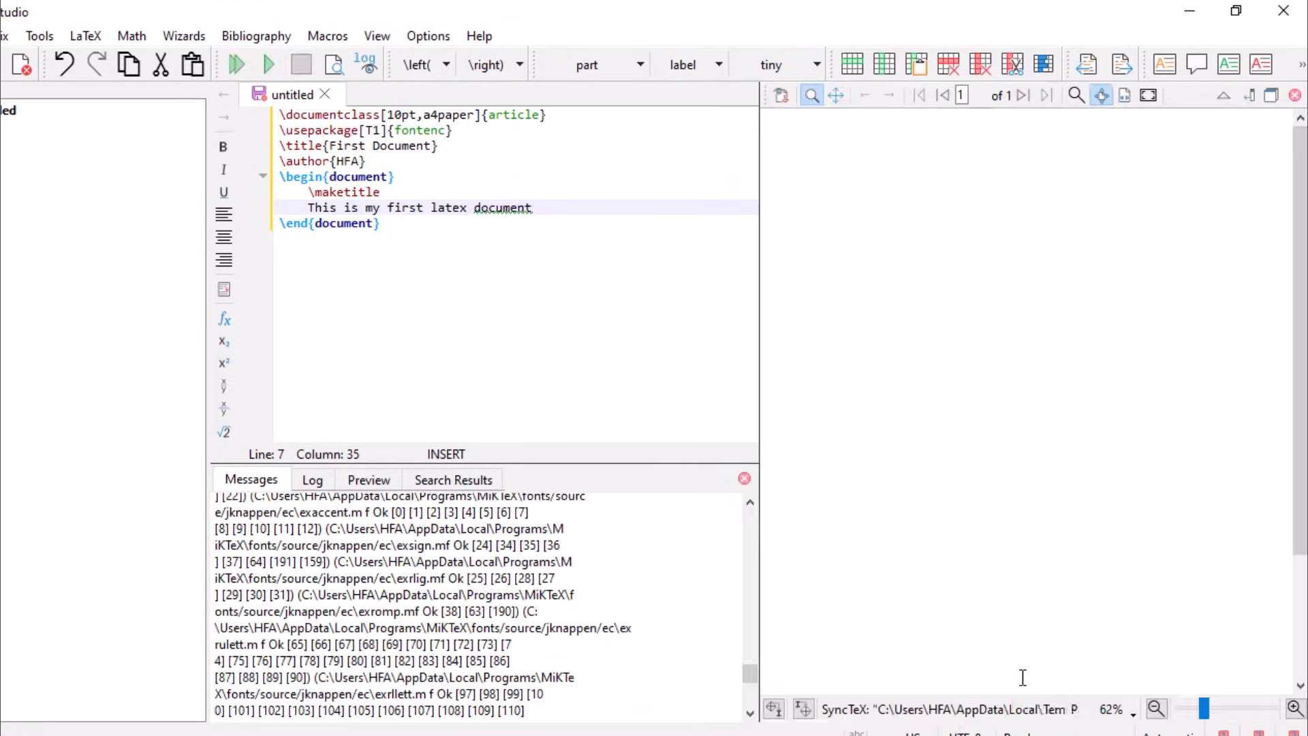